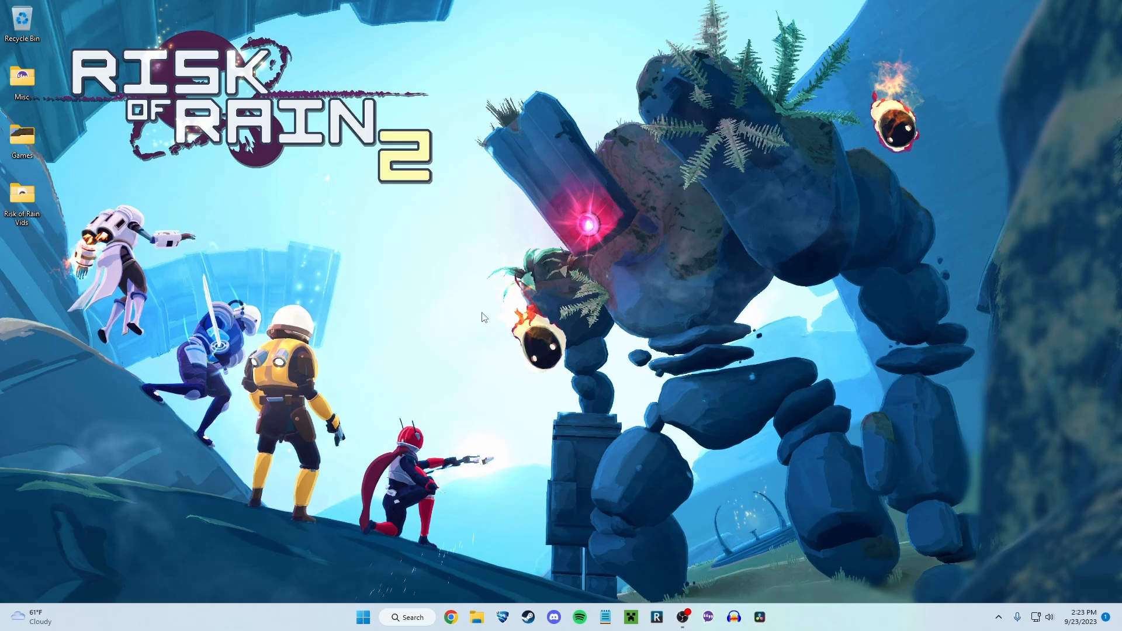
Reach the r2modman Thunderstore page in Chrome and open the downloaded r2modman 3.1.43 zip
click(450, 617)
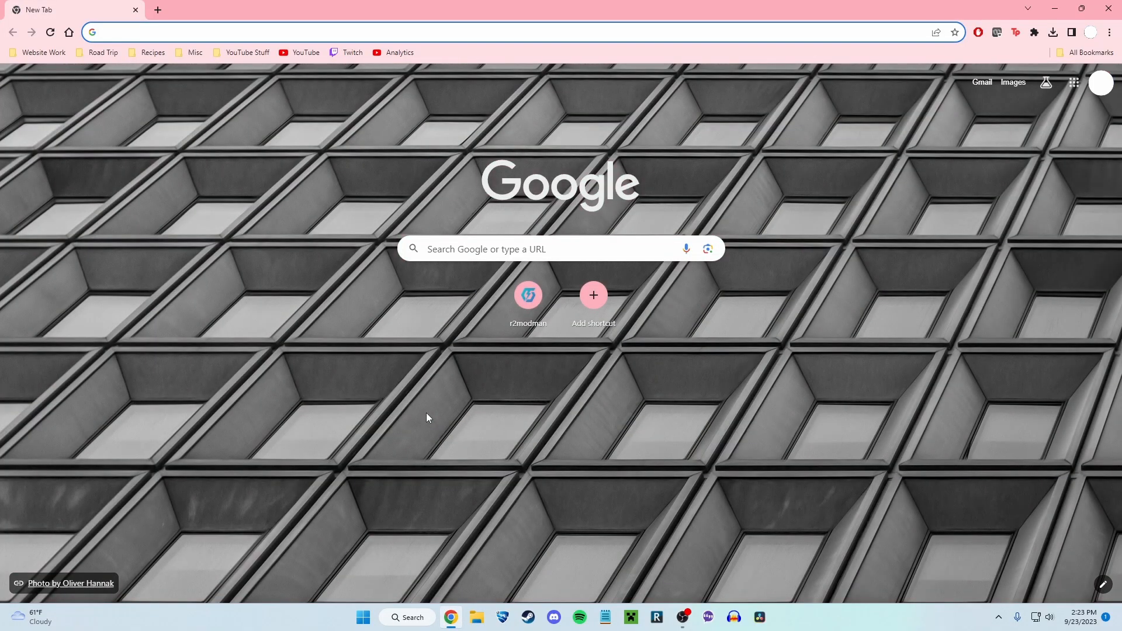
click(527, 299)
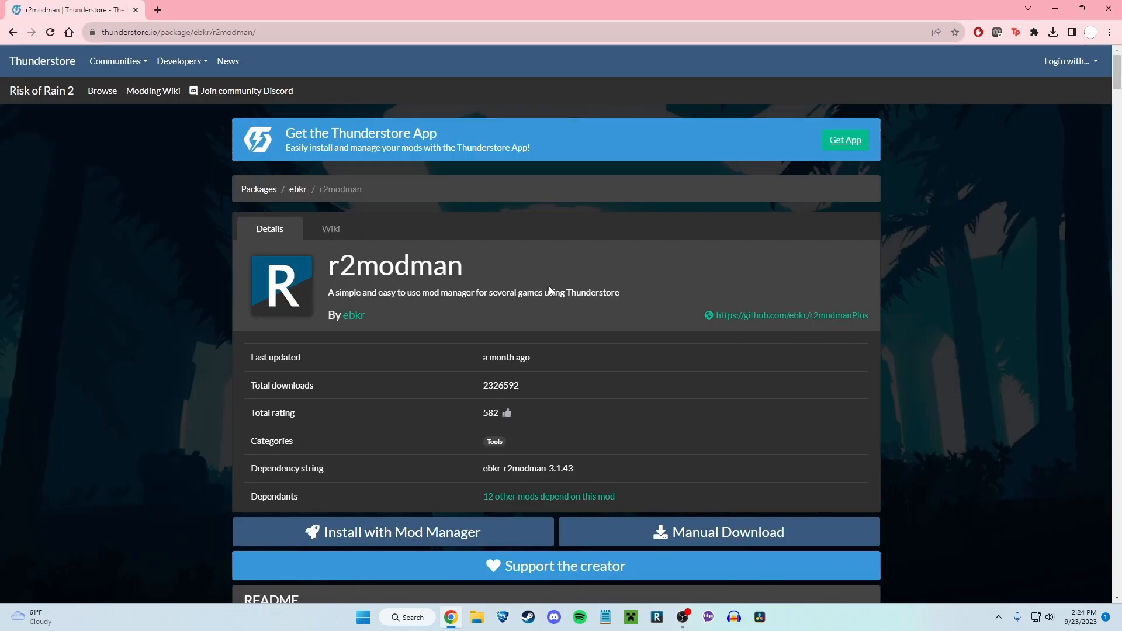
mouse_move(722, 539)
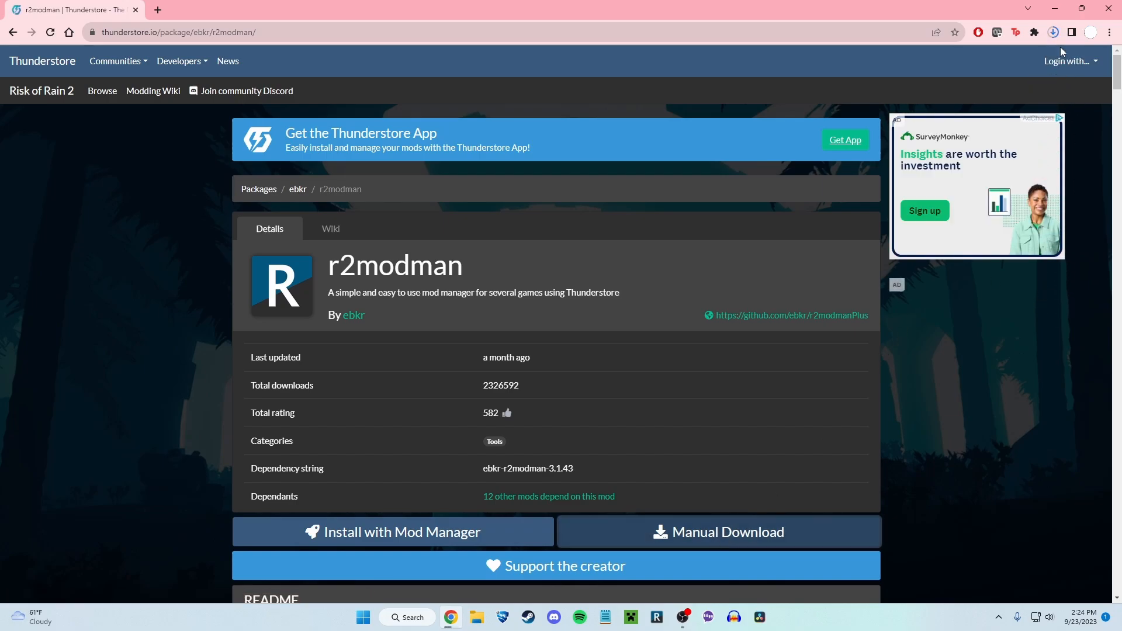
click(1051, 32)
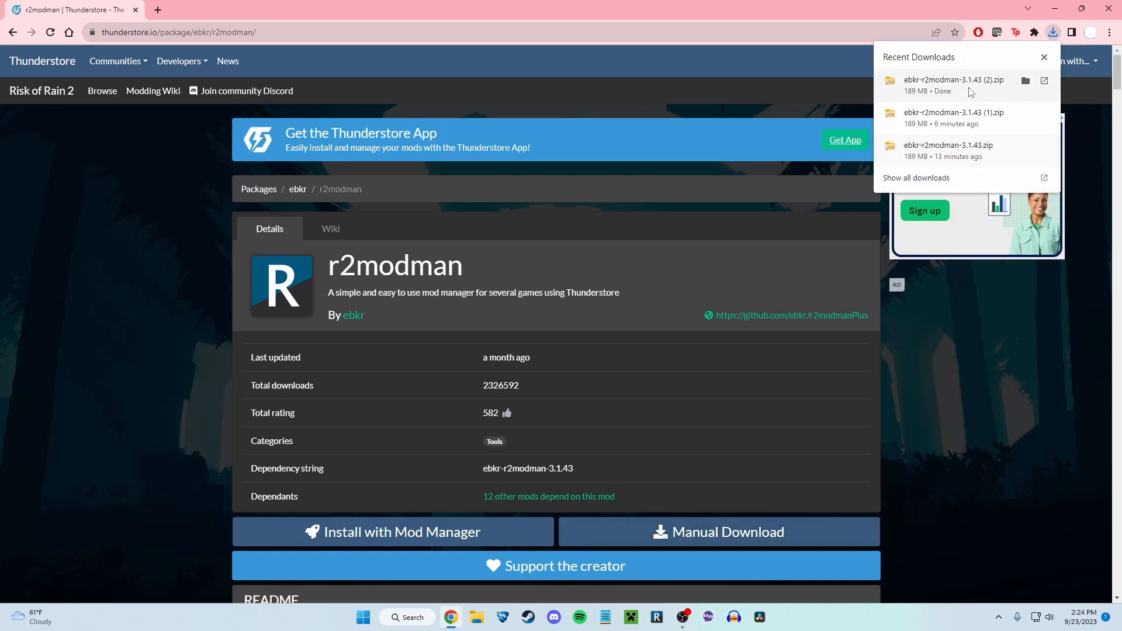
click(1025, 81)
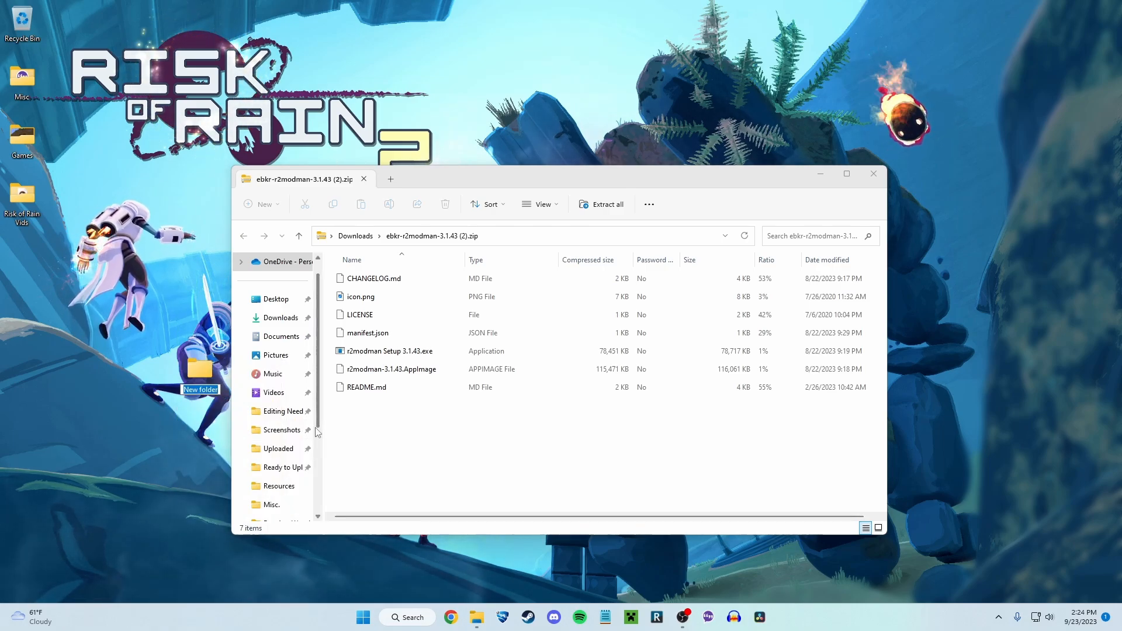
Name the new desktop folder 'mods' and open it with the extracted r2modman files
text(mods)
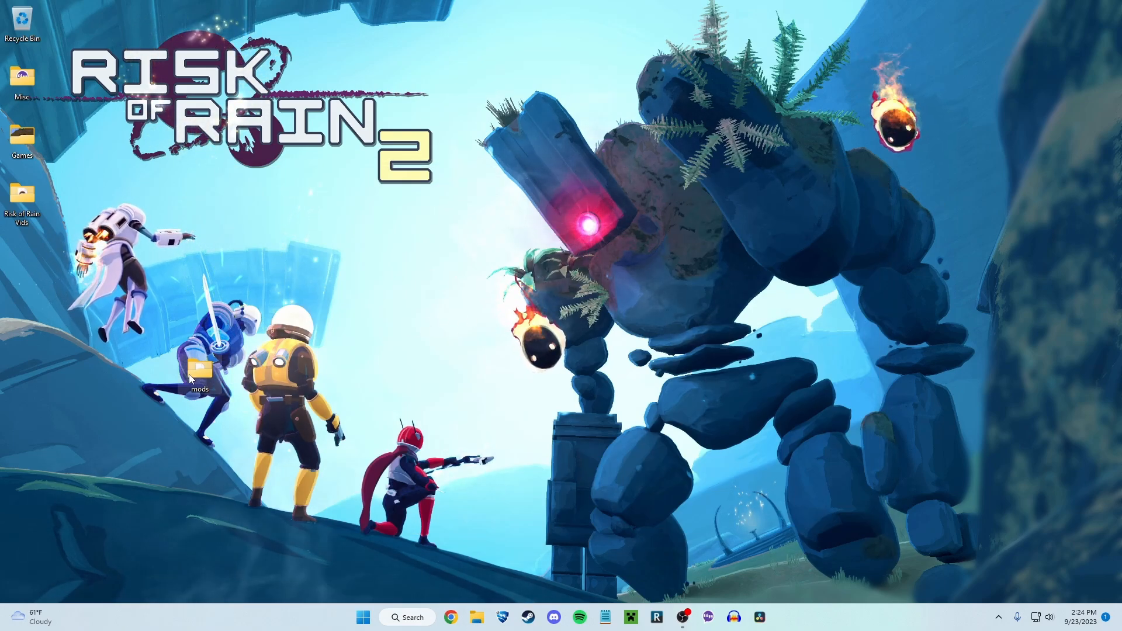
double_click(199, 361)
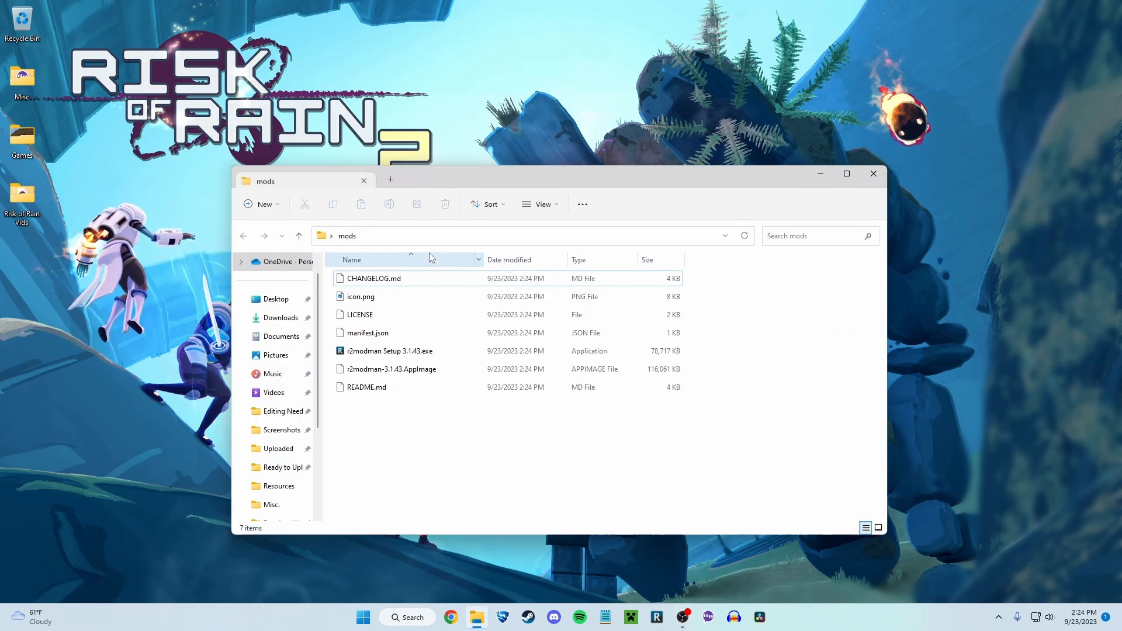
mouse_move(389, 351)
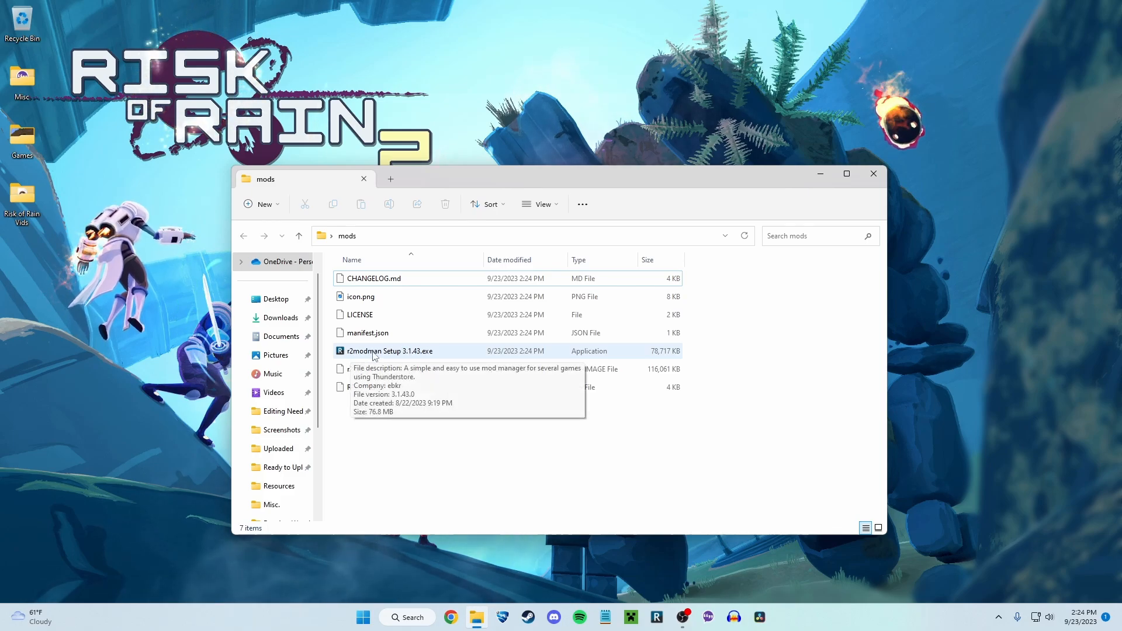
mouse_move(462, 355)
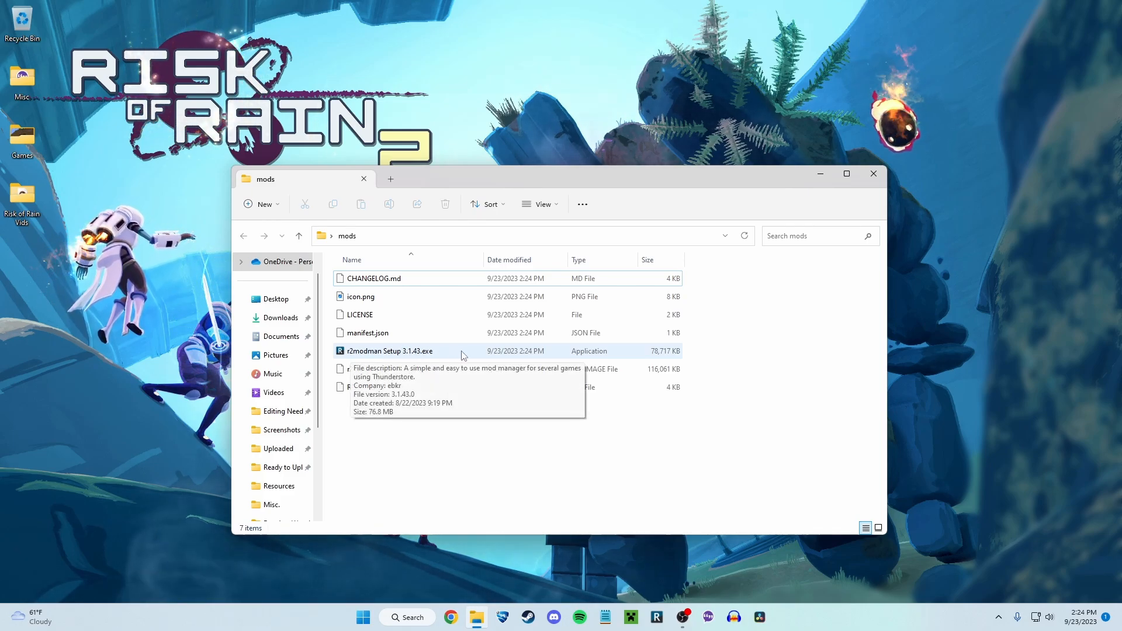
Launch r2modman Setup 3.1.43.exe past the Windows SmartScreen warning
click(389, 350)
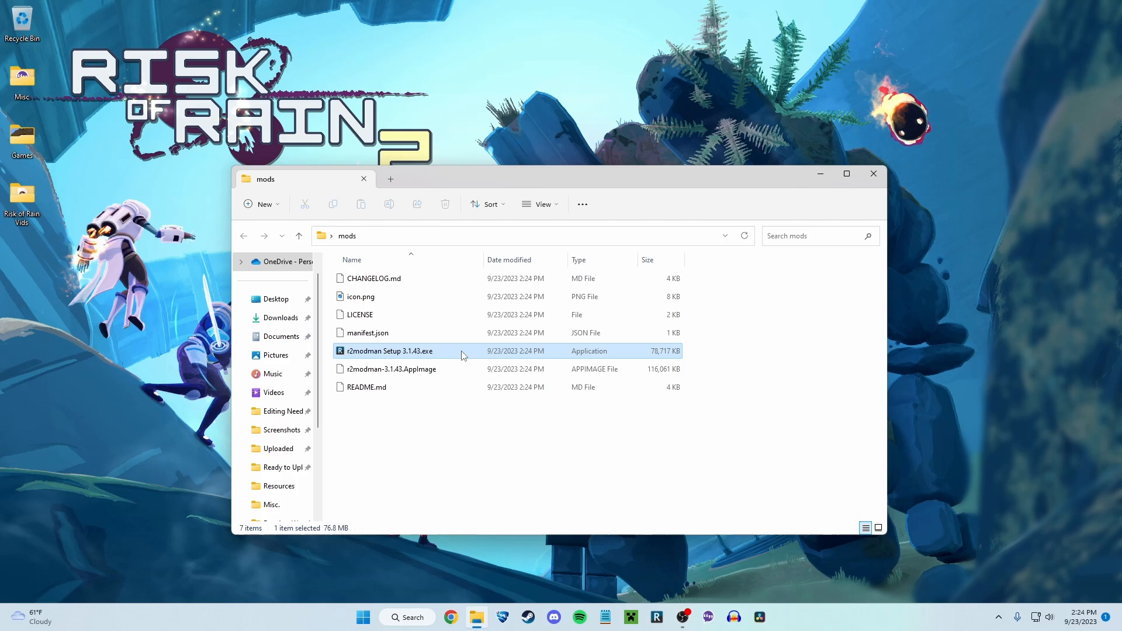
double_click(389, 350)
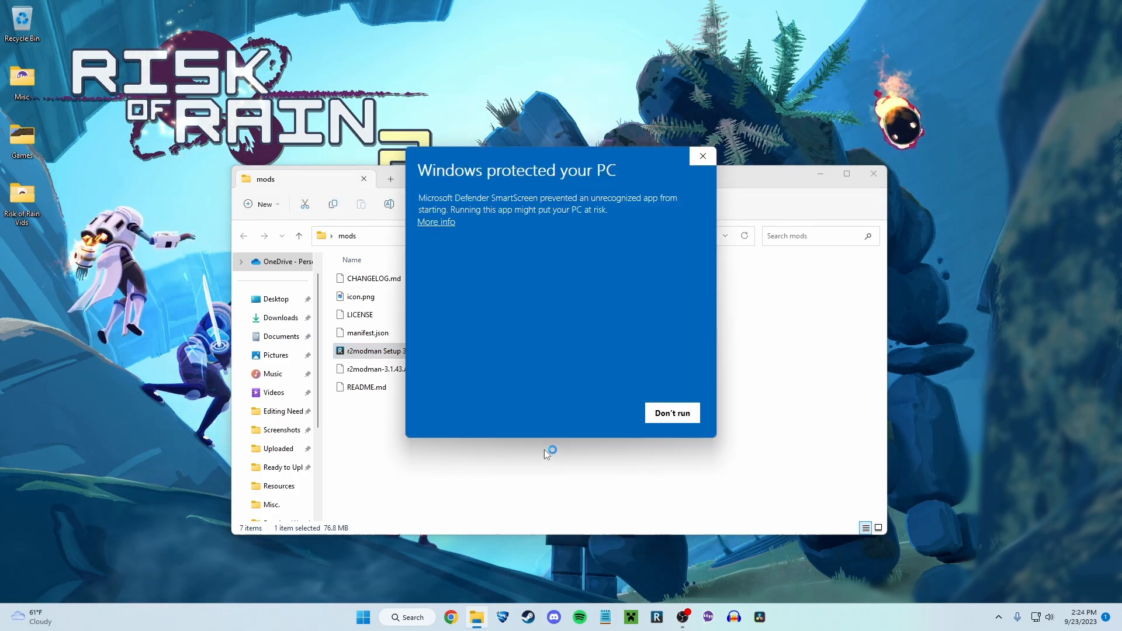
mouse_move(680, 237)
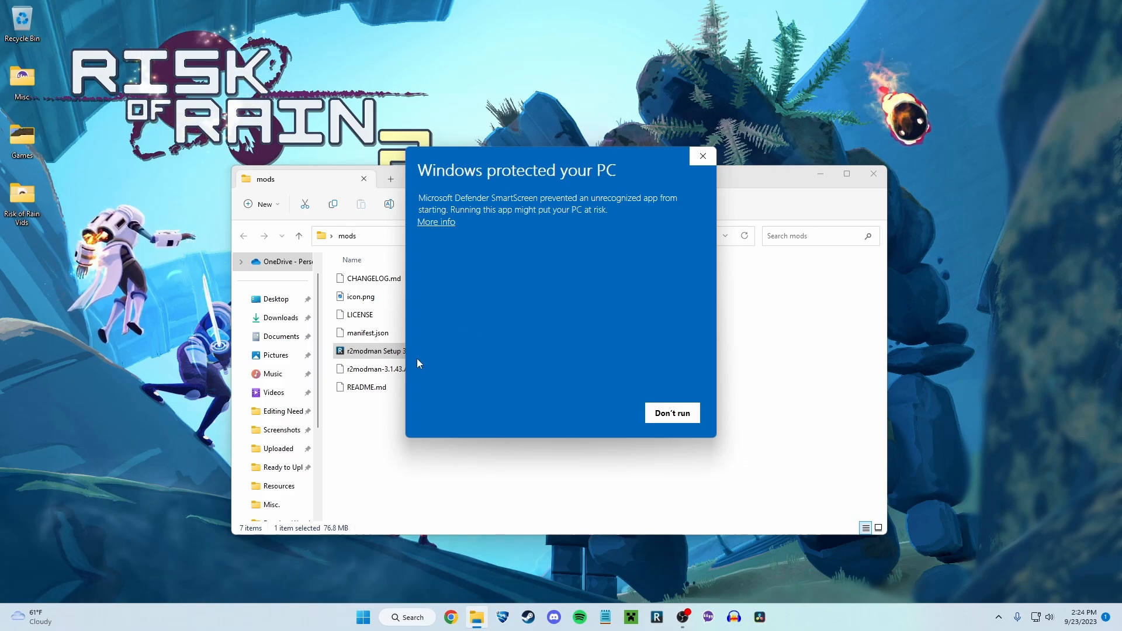
click(434, 222)
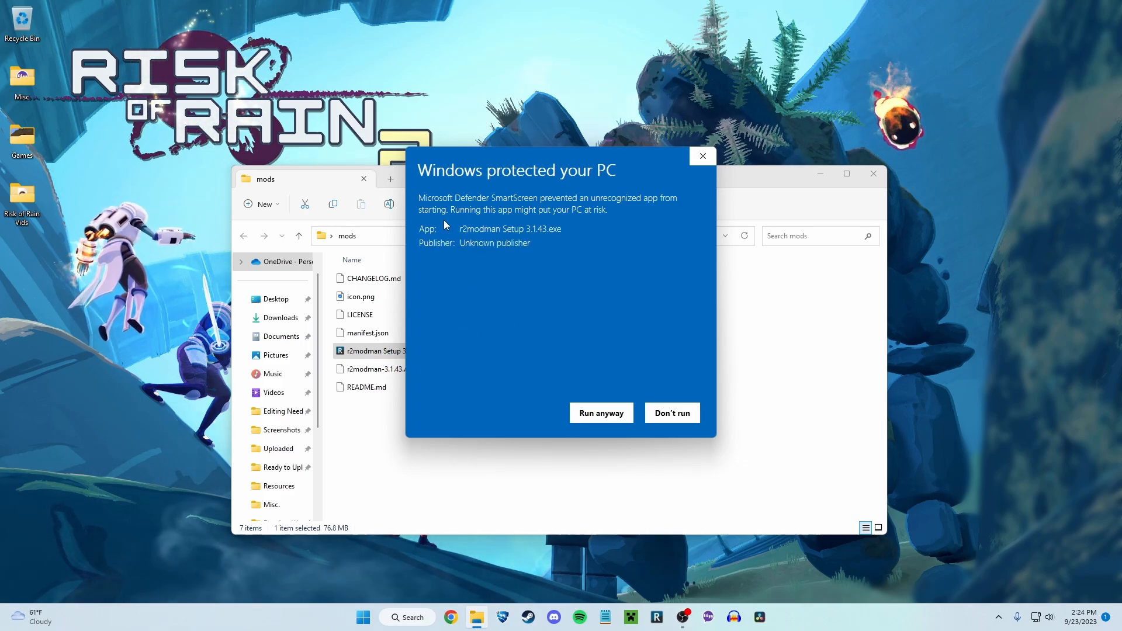
click(601, 412)
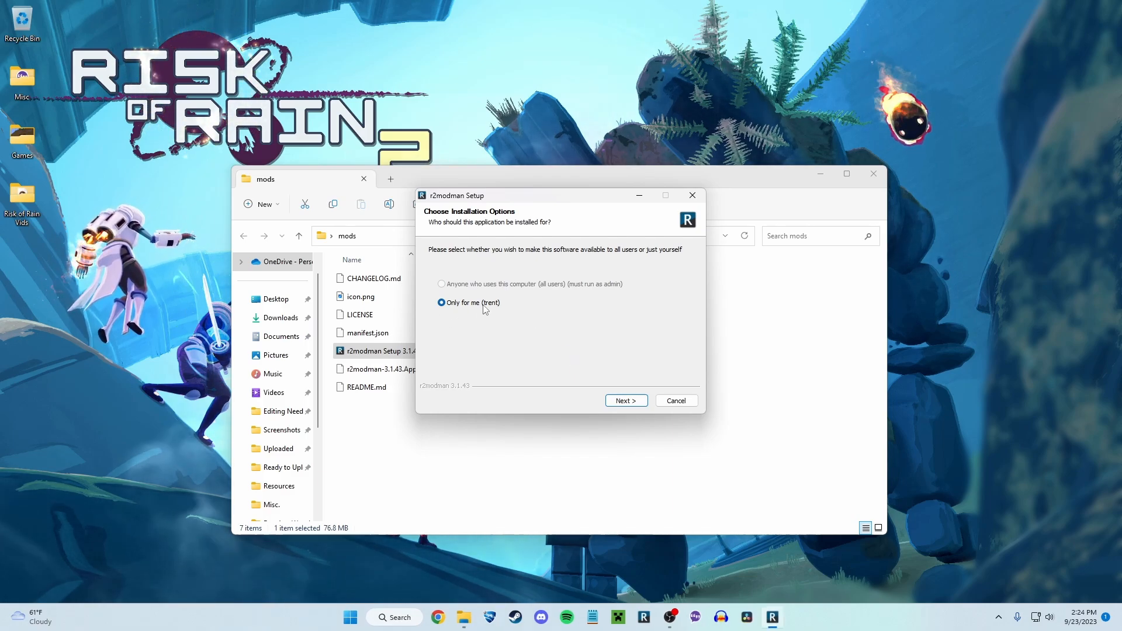
Install r2modman for the current user only in the default location and finish setup
click(624, 400)
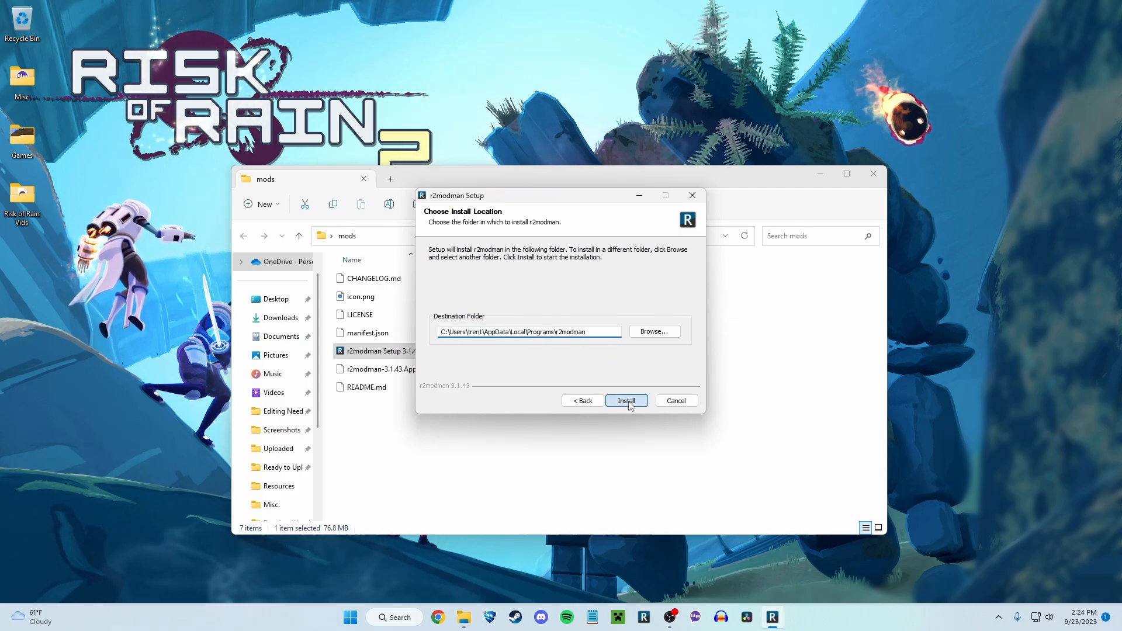
click(625, 400)
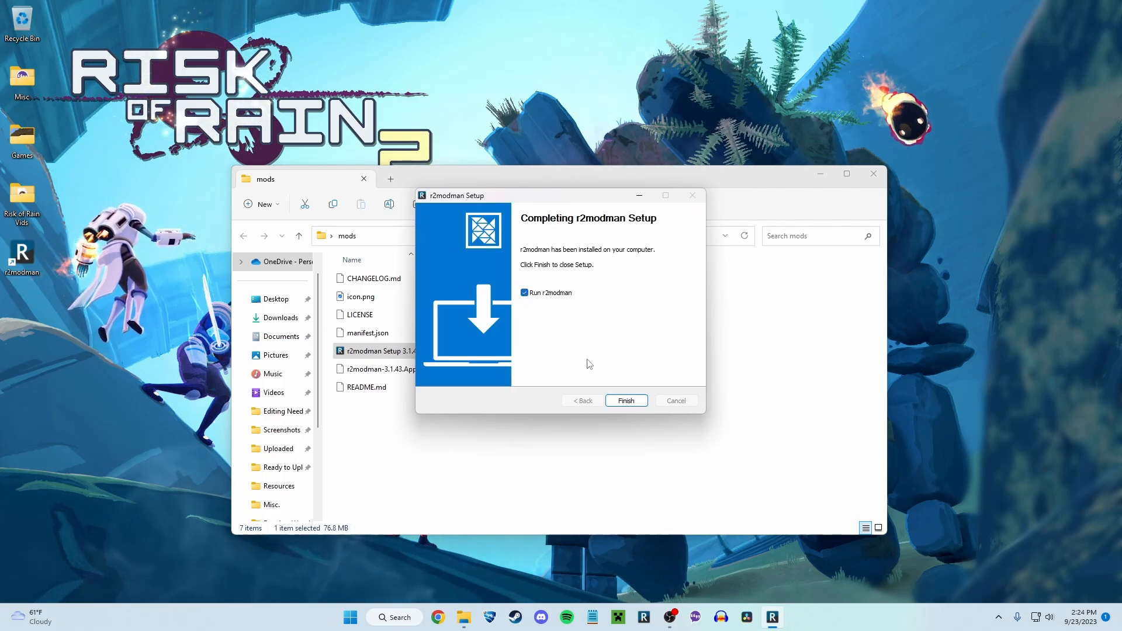
click(623, 400)
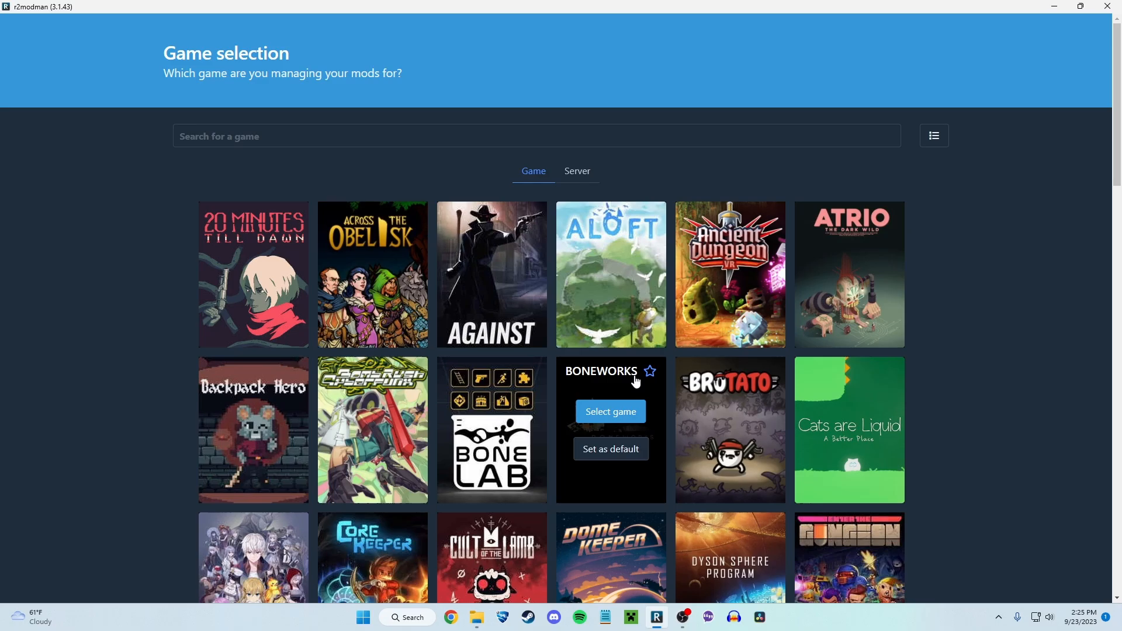
Choose Risk of Rain 2 as the managed game and confirm its store platform
scroll(down, 3)
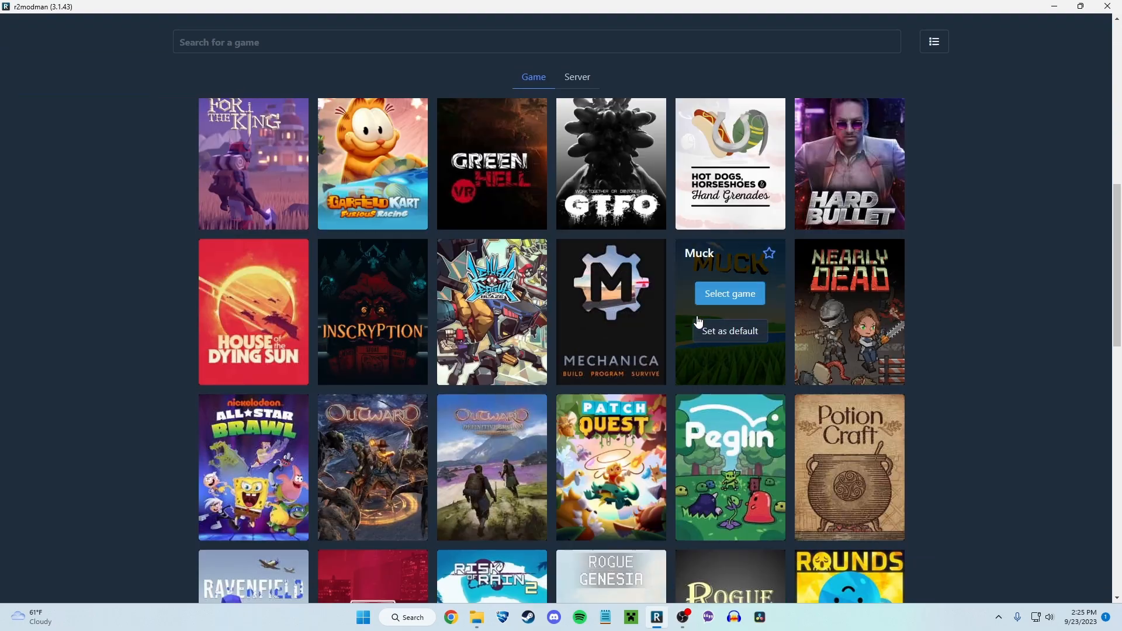
scroll(down, 3)
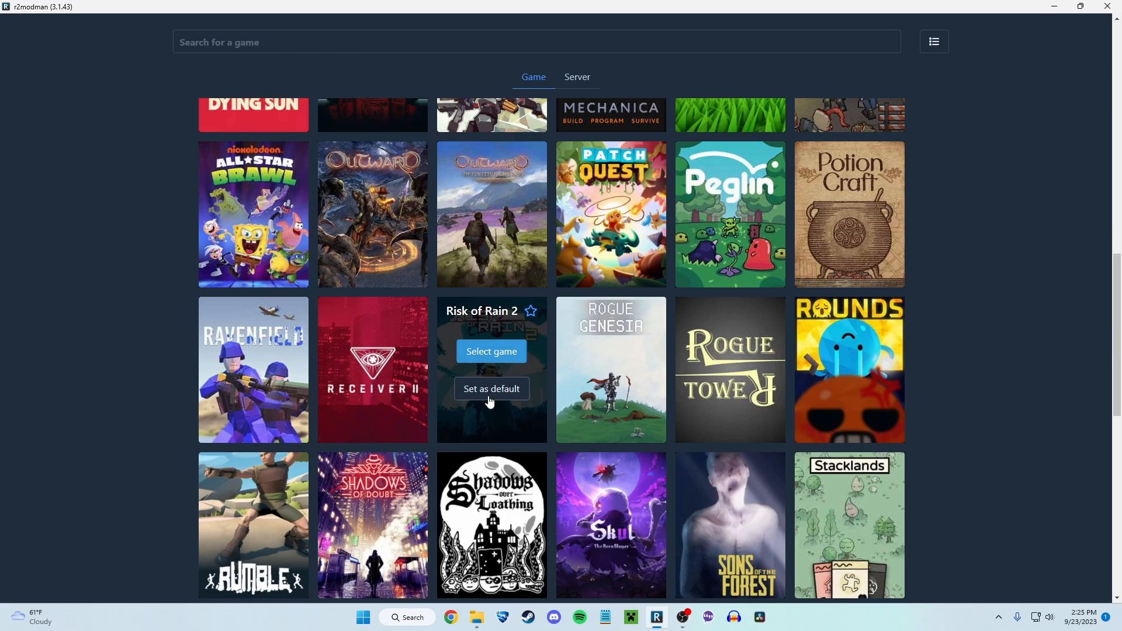
mouse_move(491, 352)
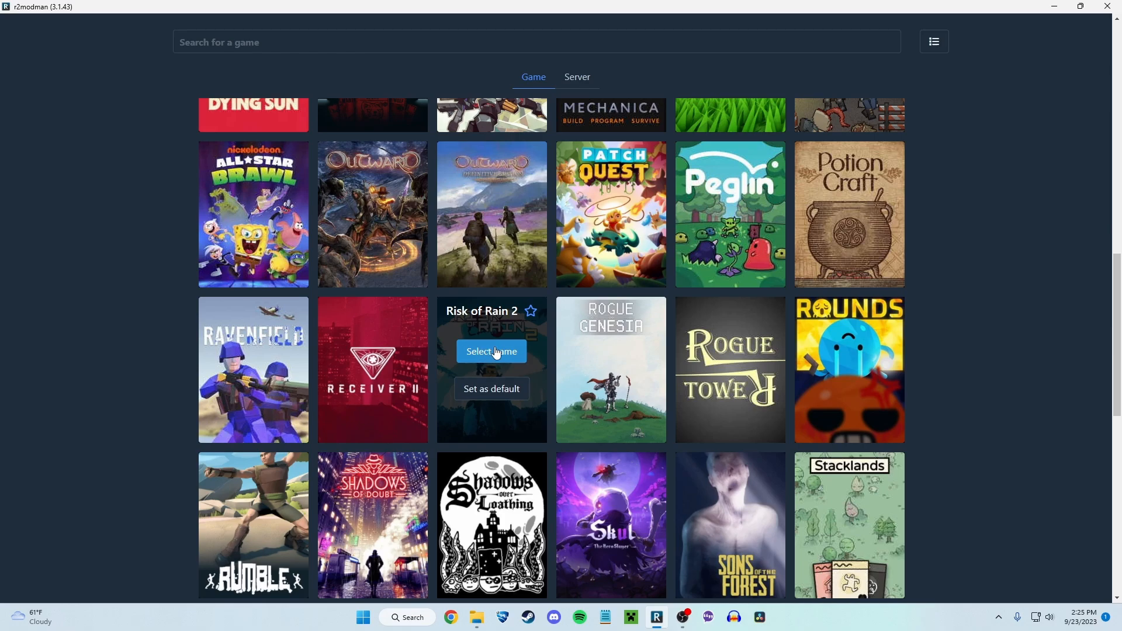
click(491, 352)
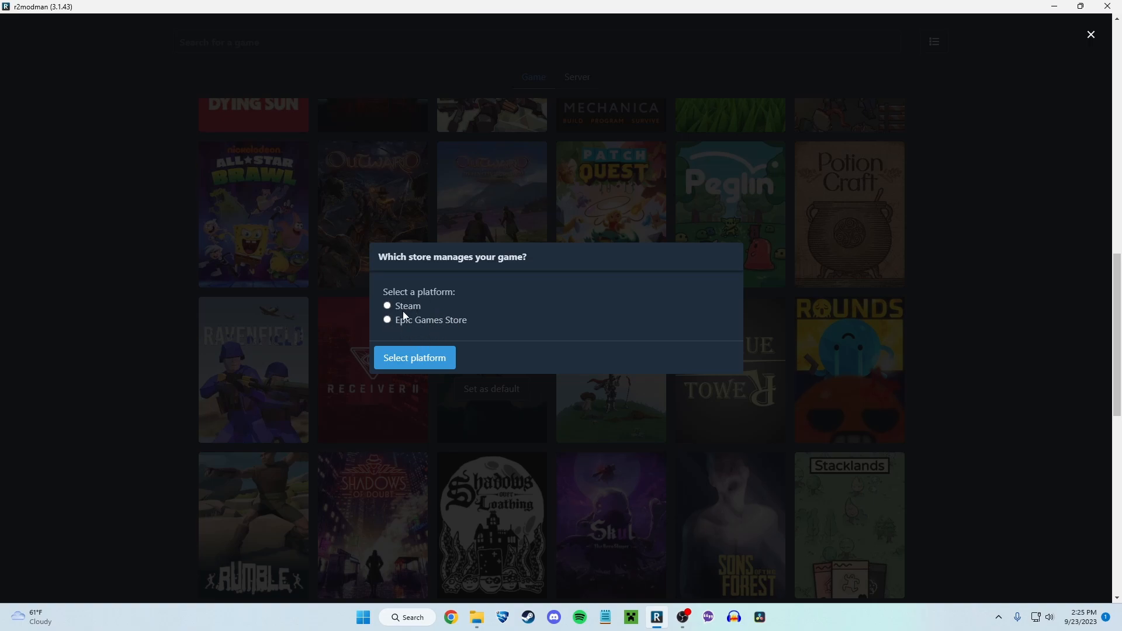
click(413, 357)
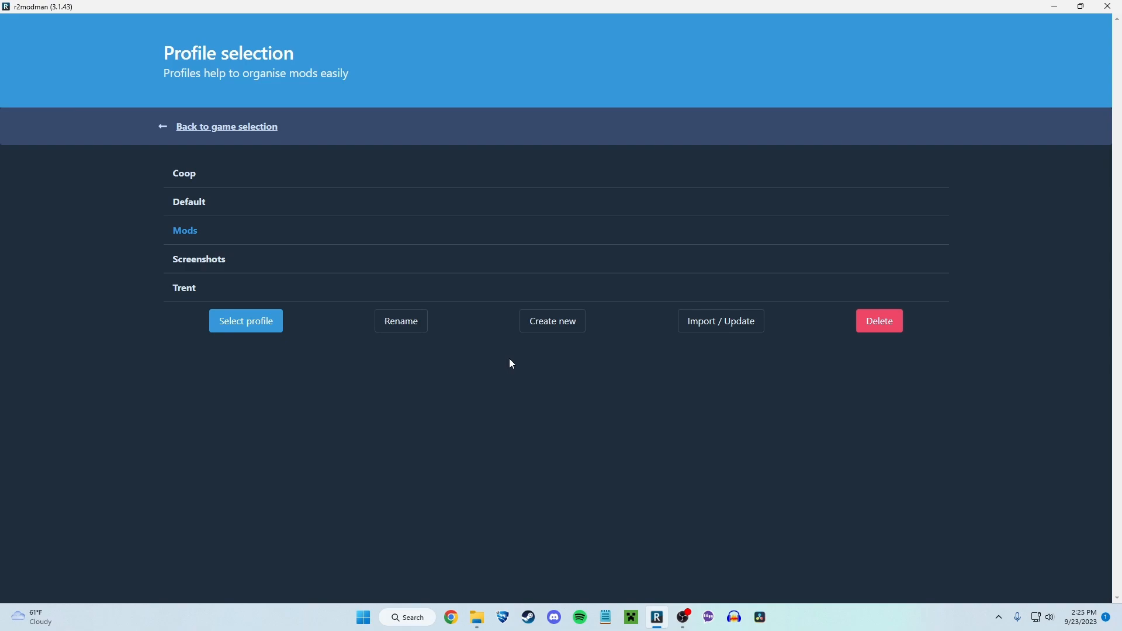
mouse_move(483, 348)
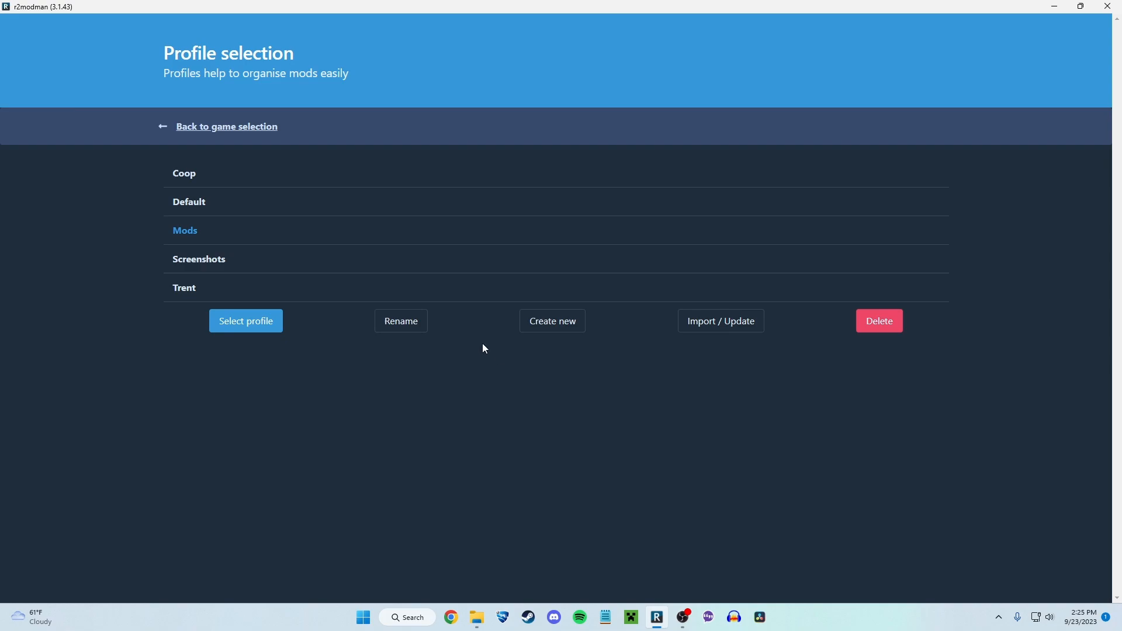
mouse_move(309, 246)
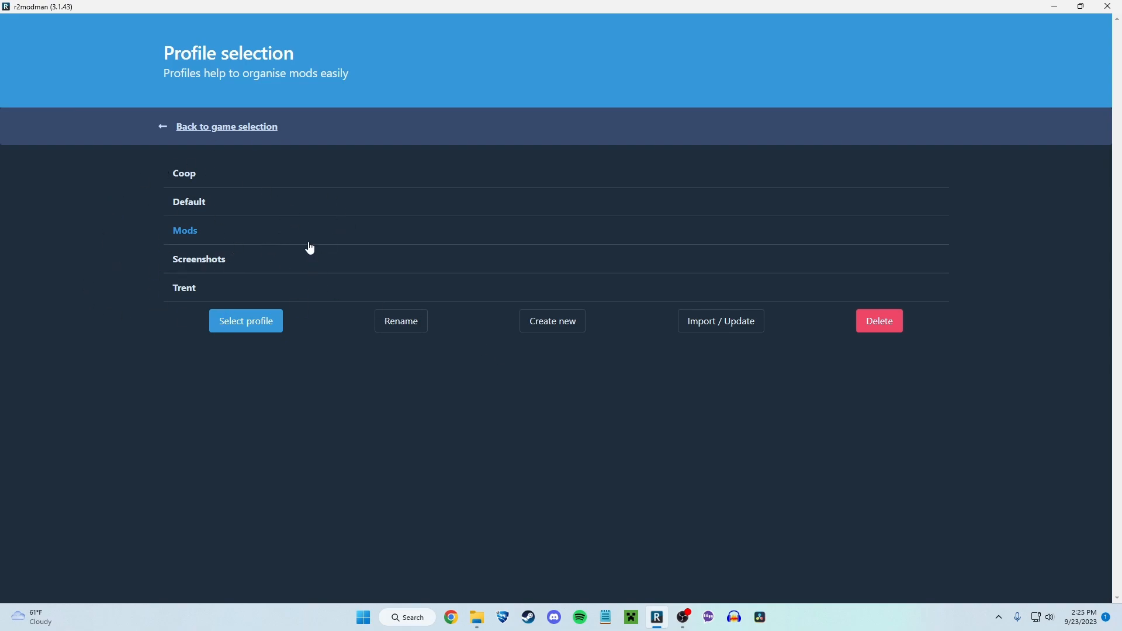
mouse_move(199, 201)
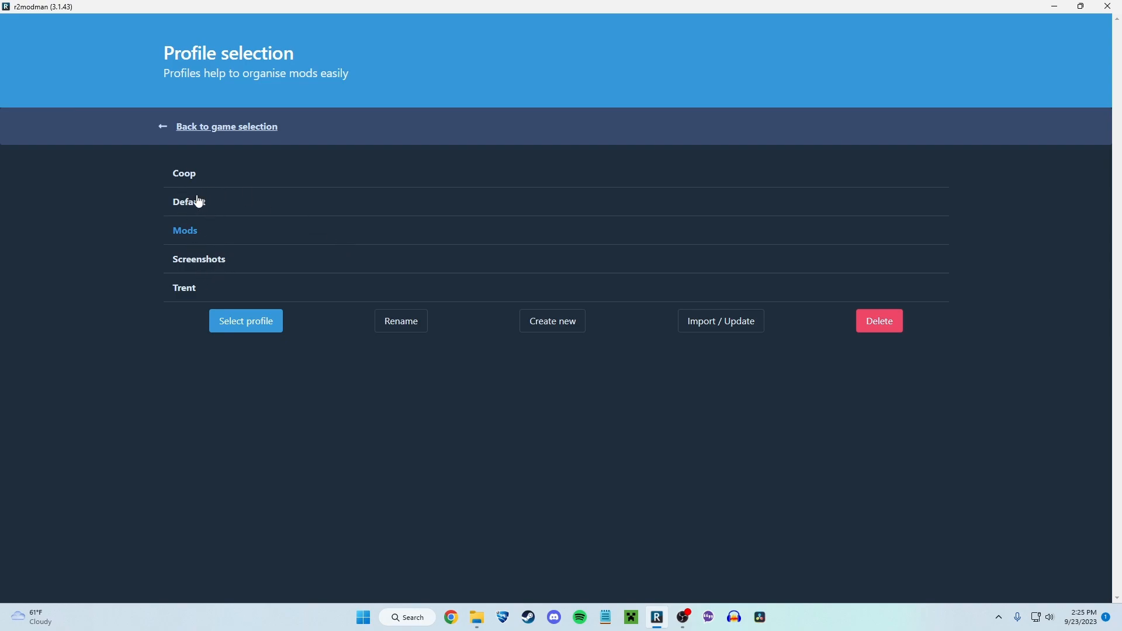
mouse_move(245, 329)
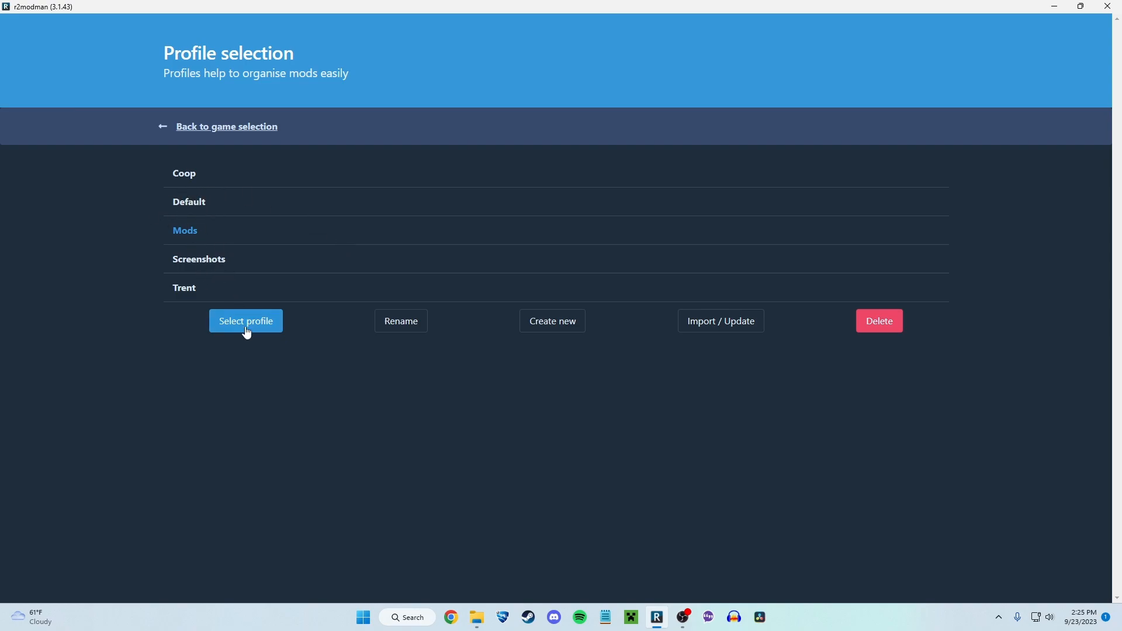
mouse_move(551, 321)
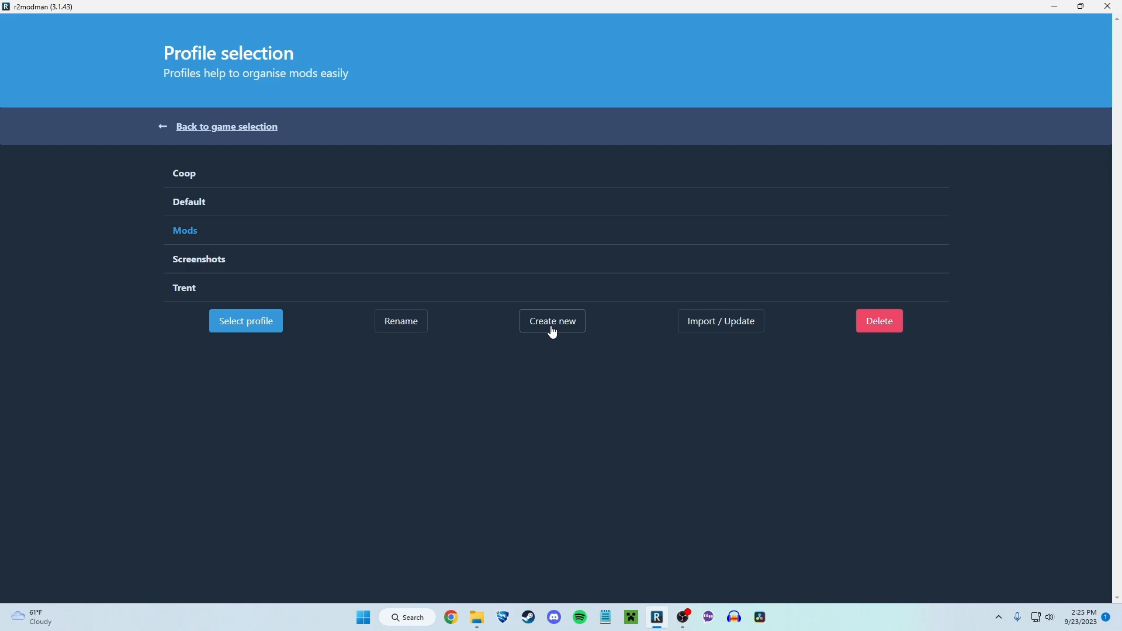
mouse_move(218, 242)
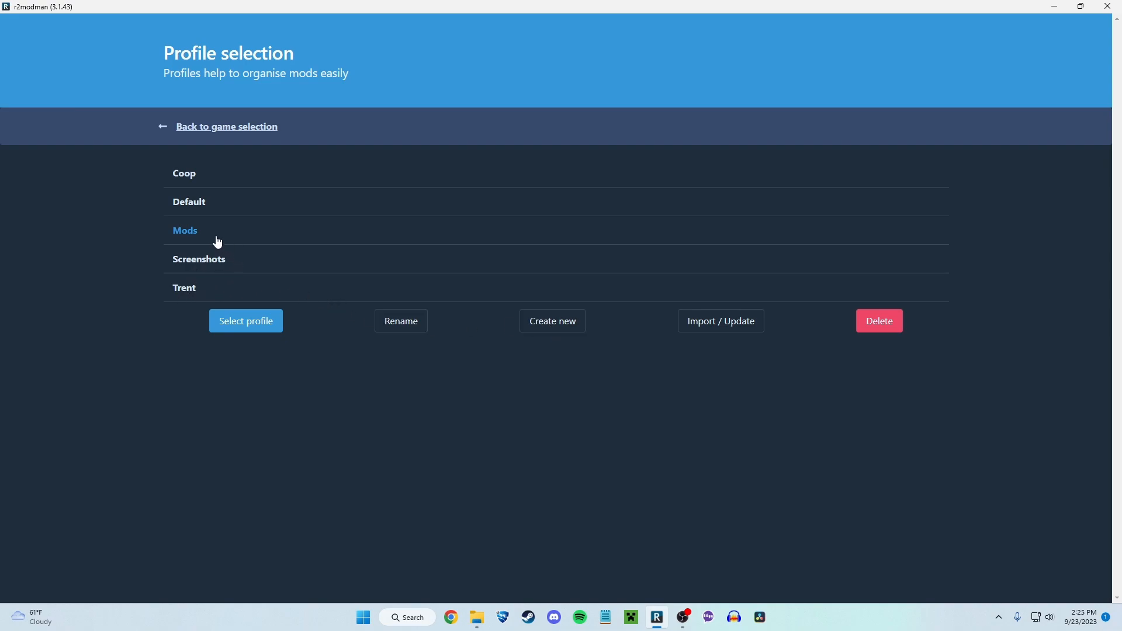
mouse_move(226, 256)
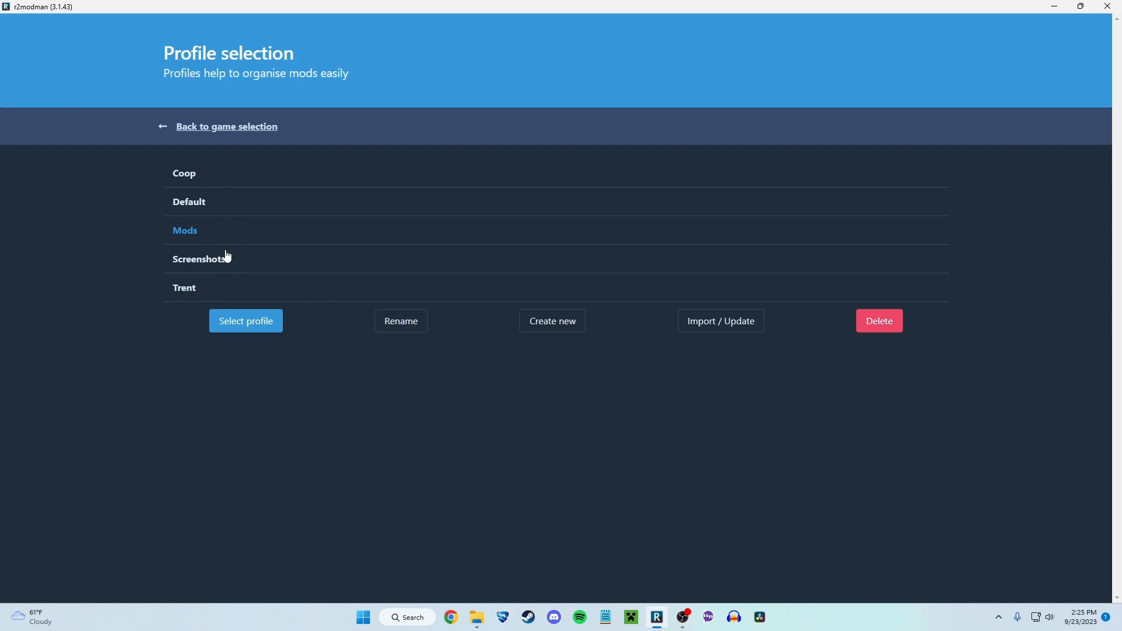
mouse_move(216, 261)
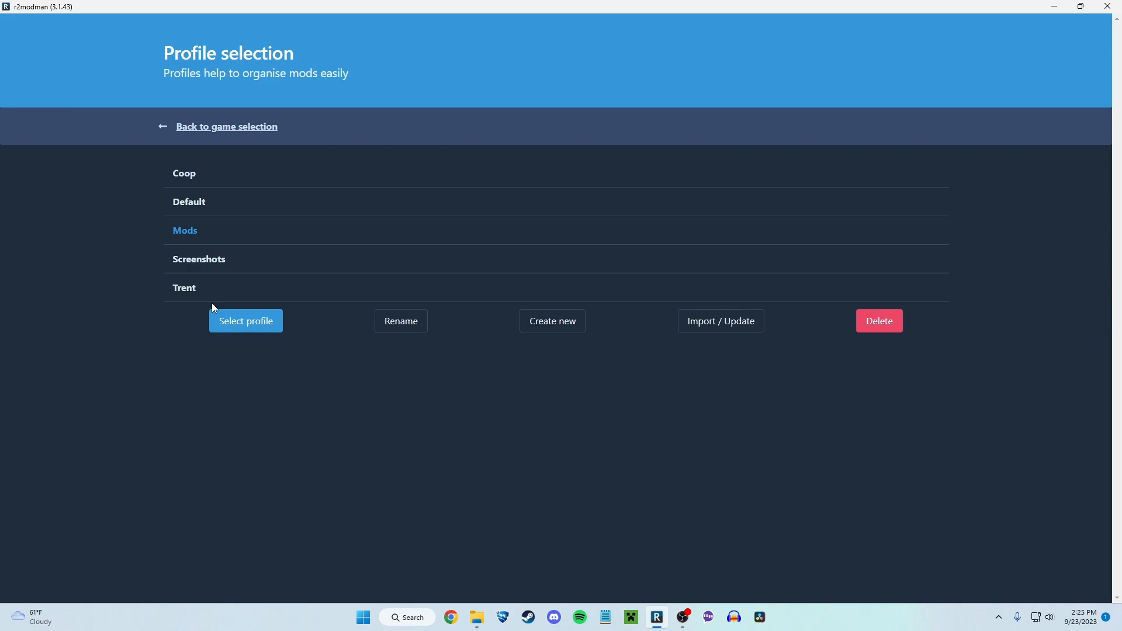
mouse_move(184, 292)
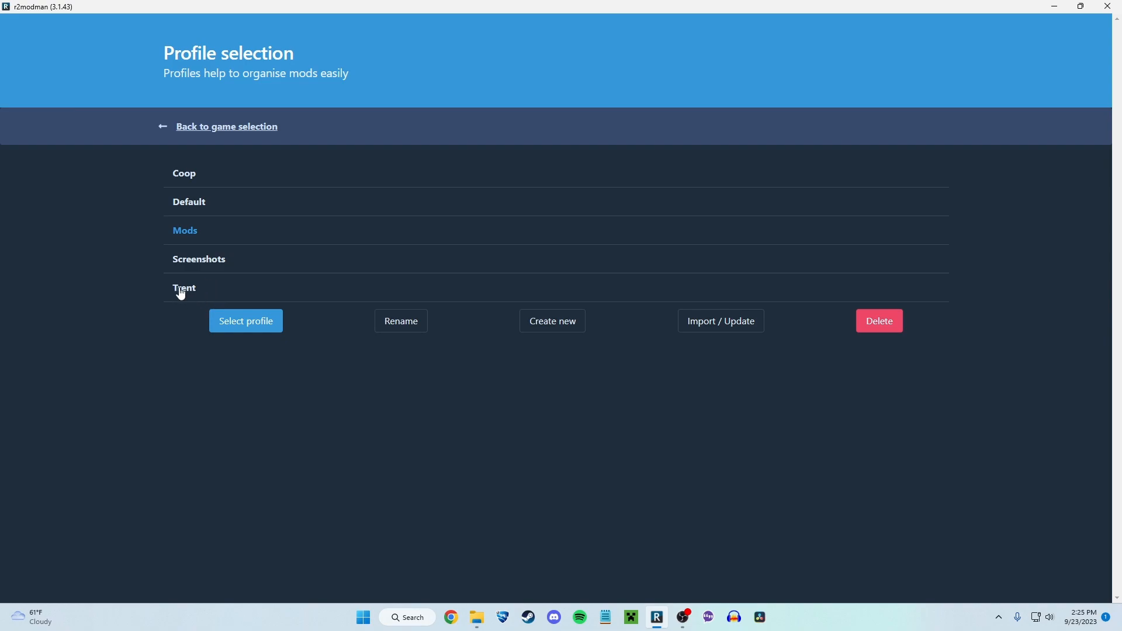
mouse_move(183, 293)
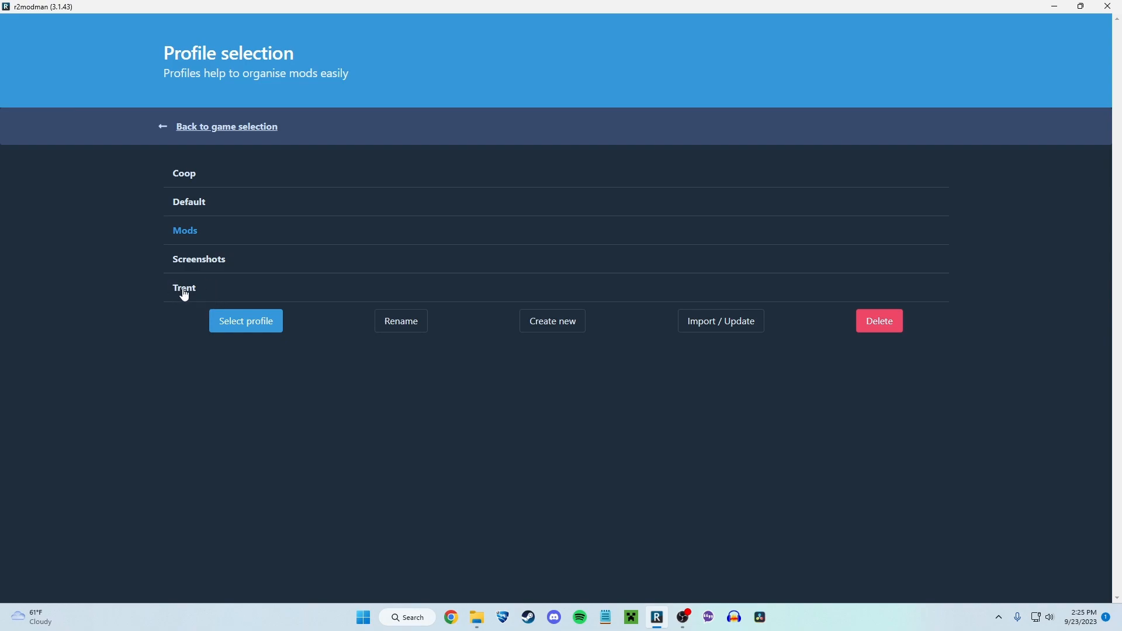
mouse_move(256, 259)
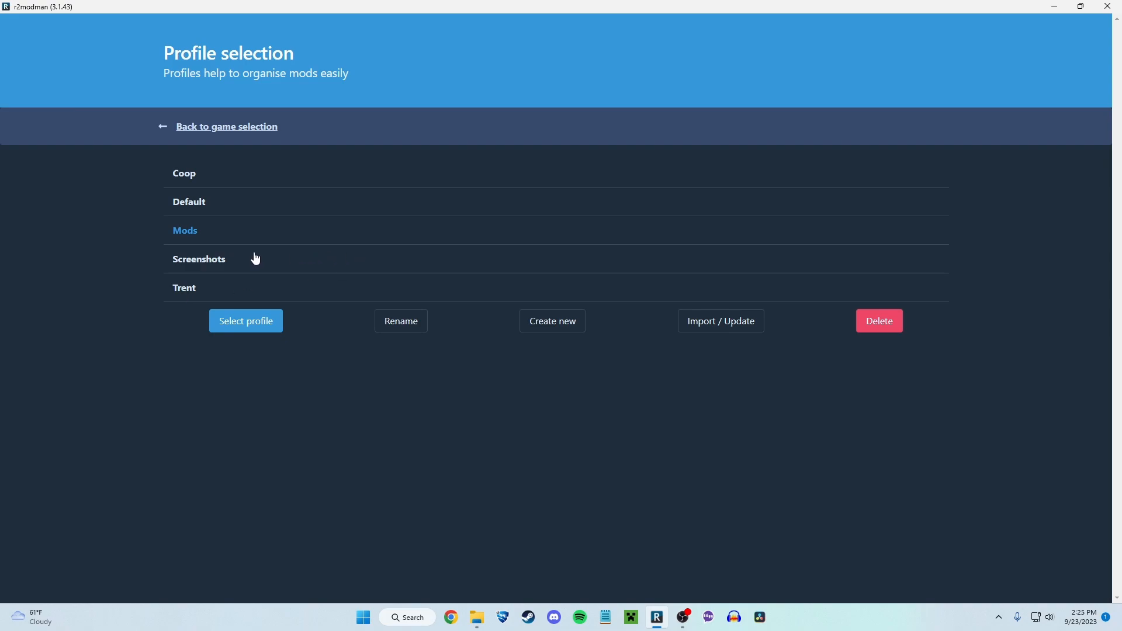
mouse_move(179, 233)
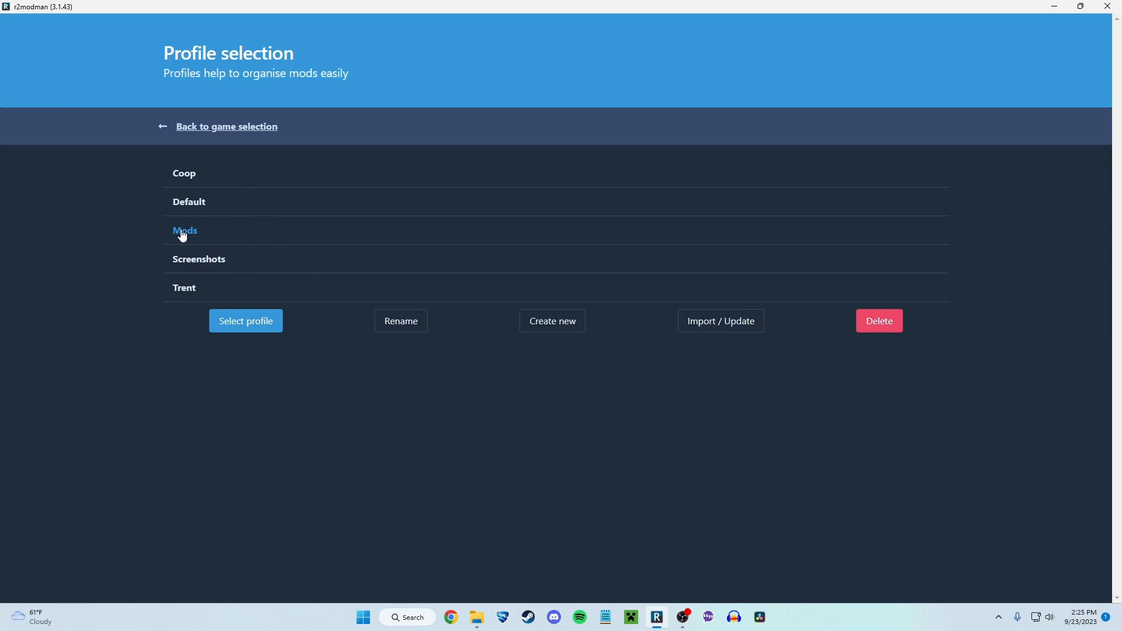
Load the Mods profile and look through its 180 installed mods
click(245, 320)
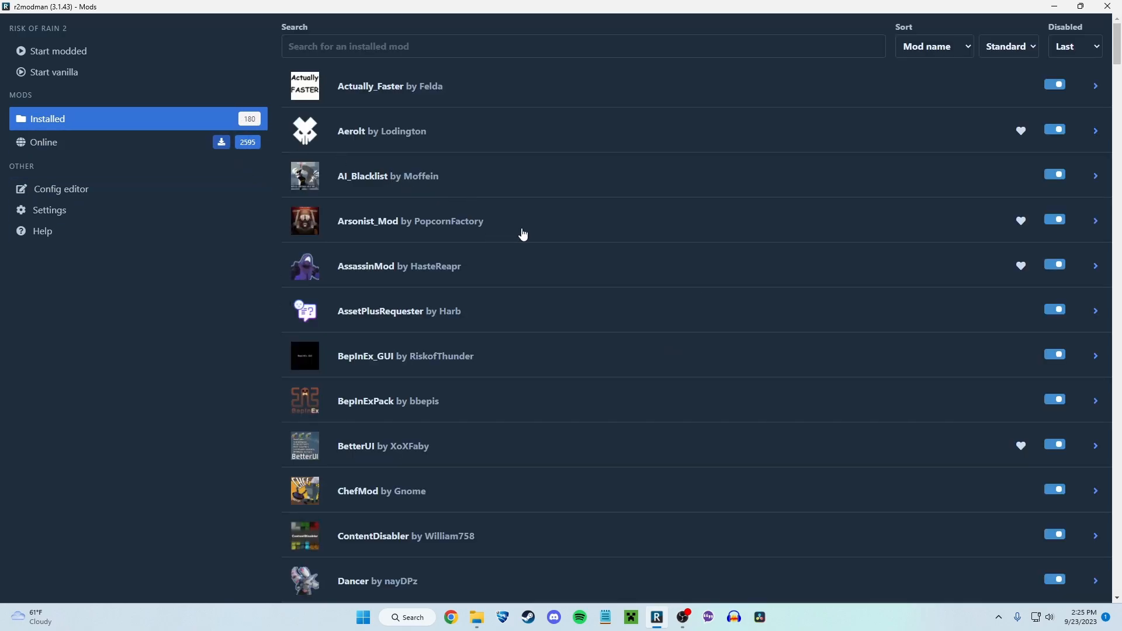
scroll(down, 3)
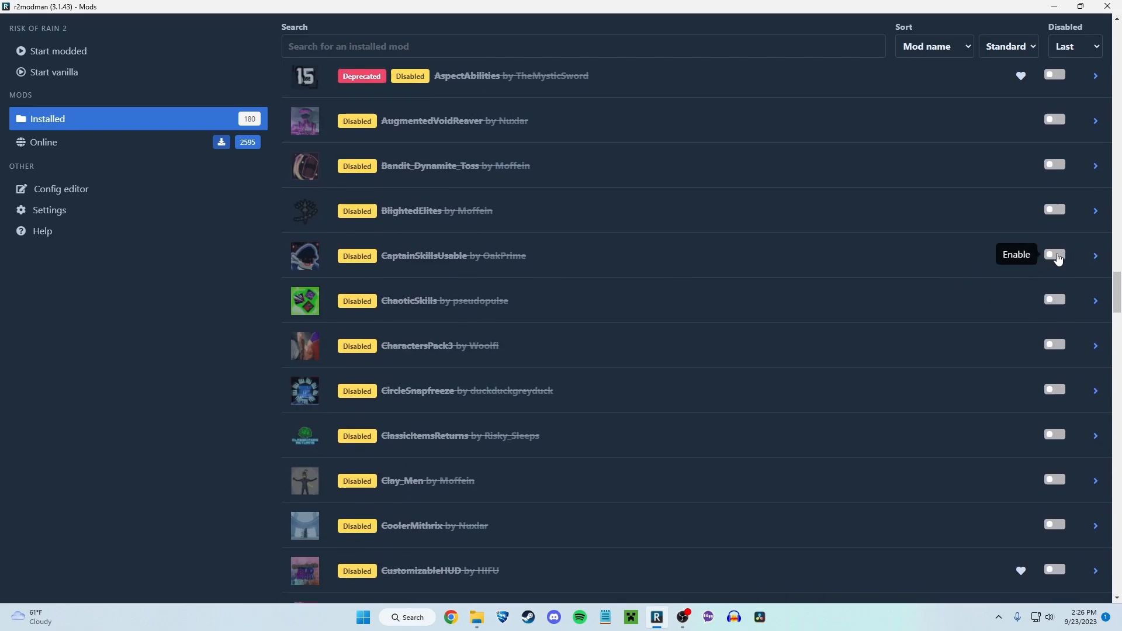
scroll(down, 3)
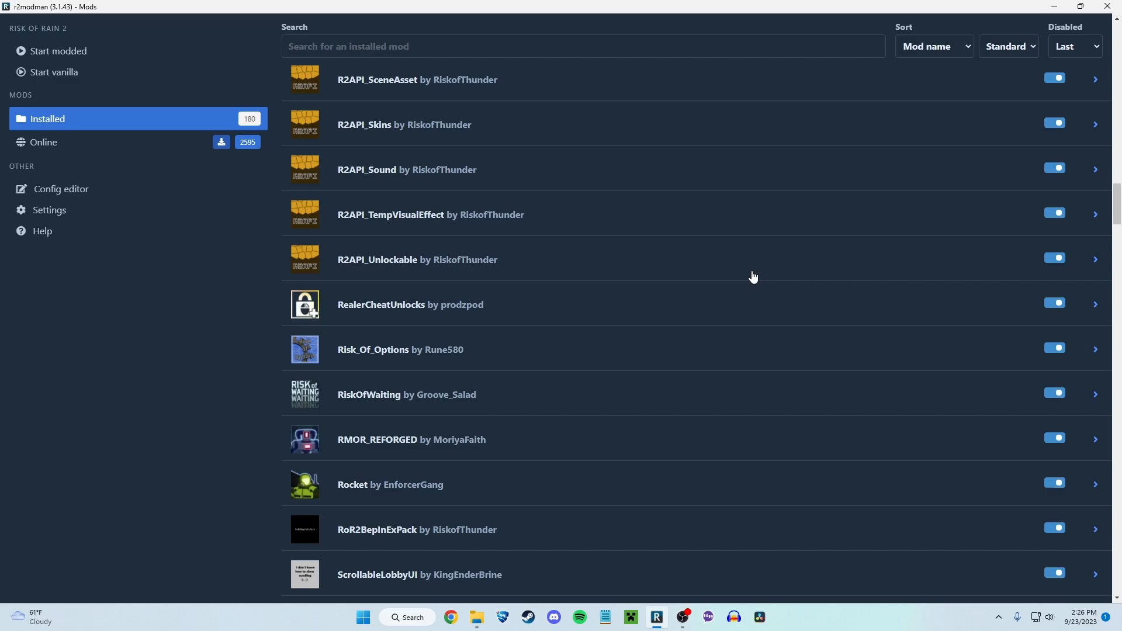
scroll(up, 3)
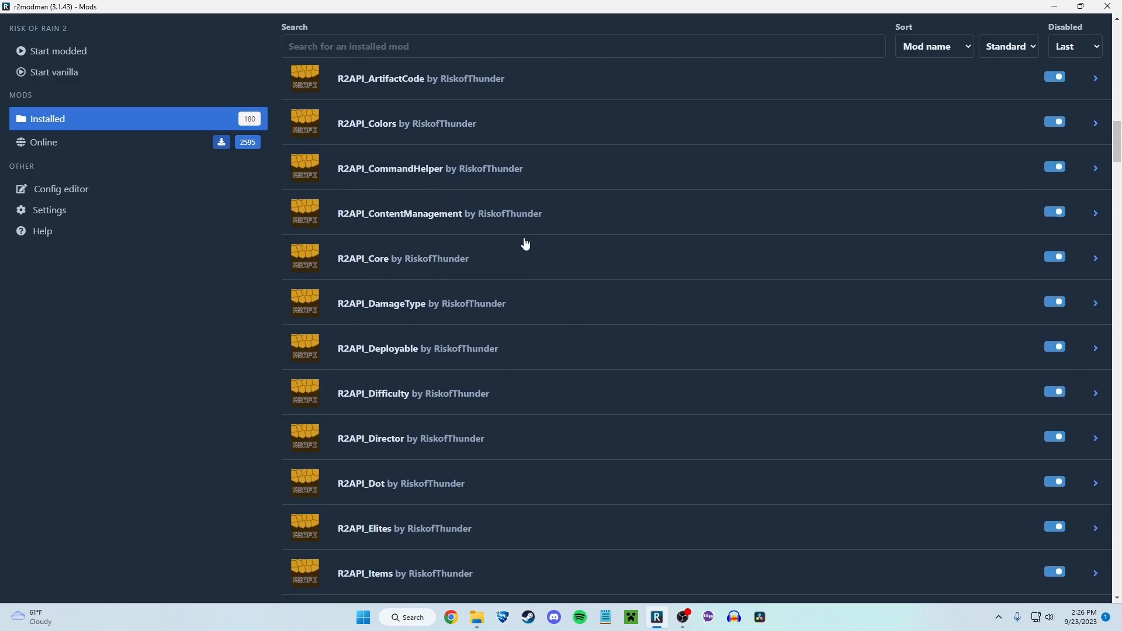
scroll(down, 3)
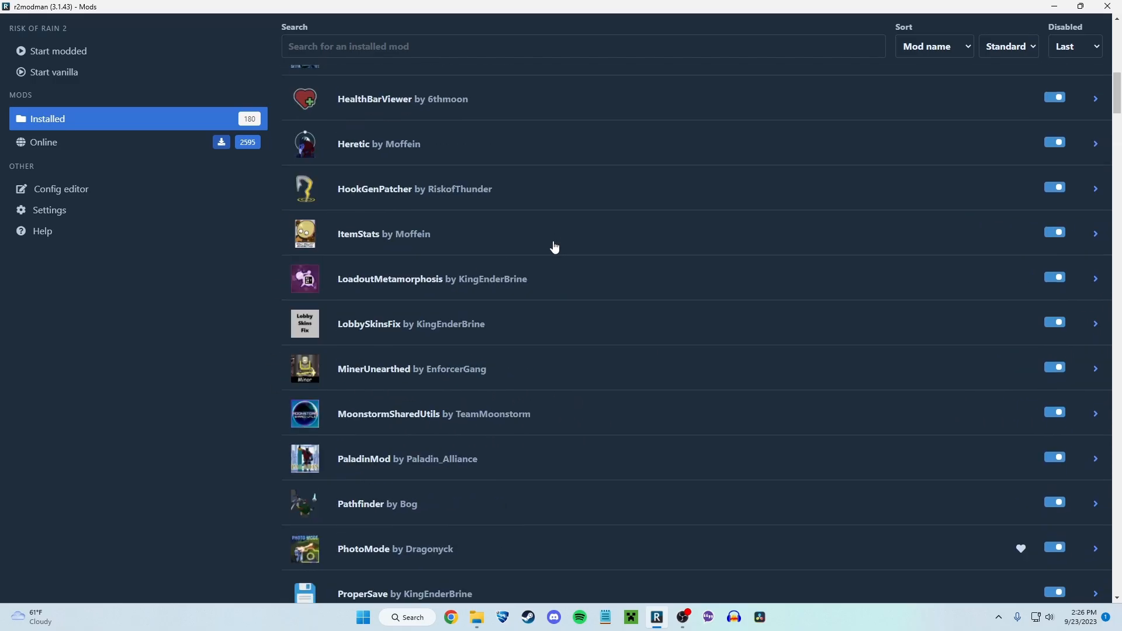
scroll(up, 3)
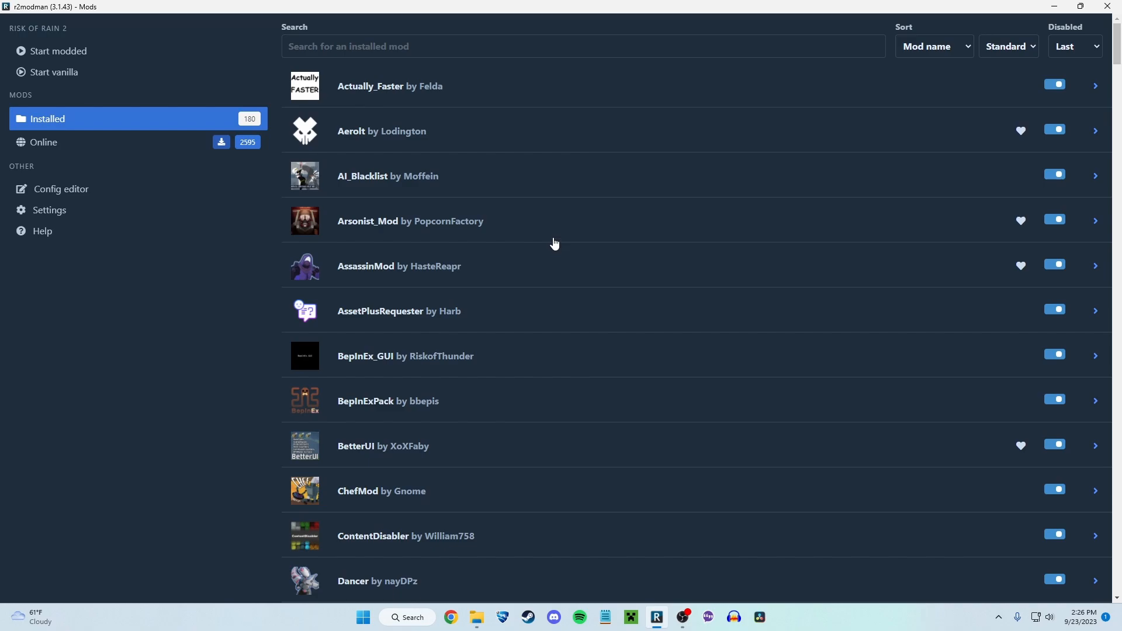
mouse_move(545, 245)
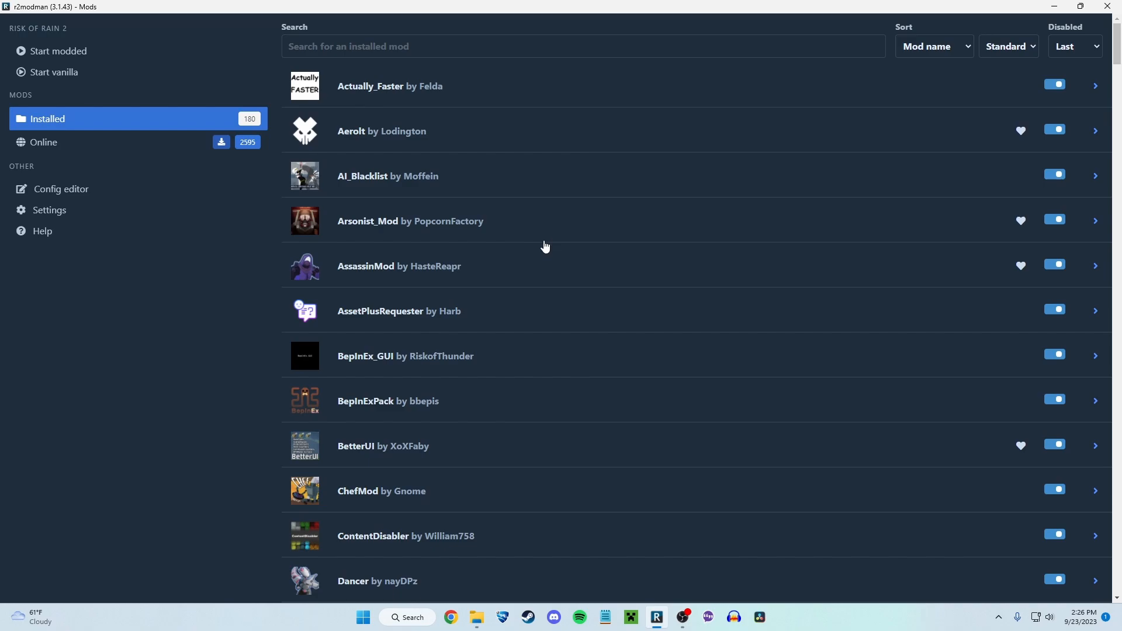
mouse_move(88, 146)
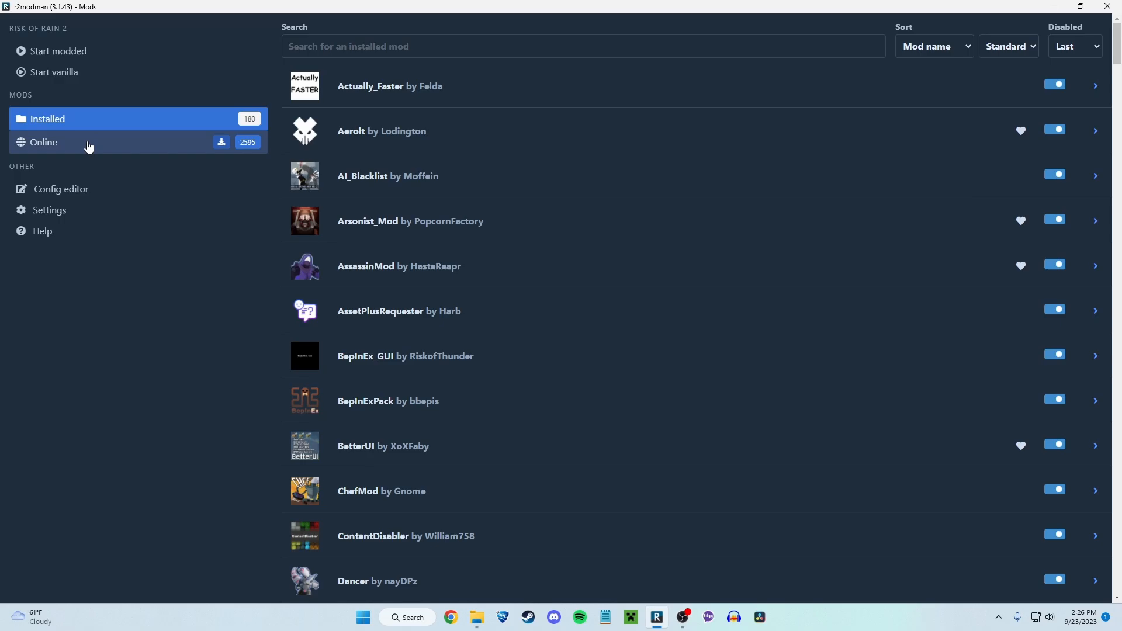
Search the online catalogue for 'items', view the LoLItems download prompt, then return to Installed
click(43, 141)
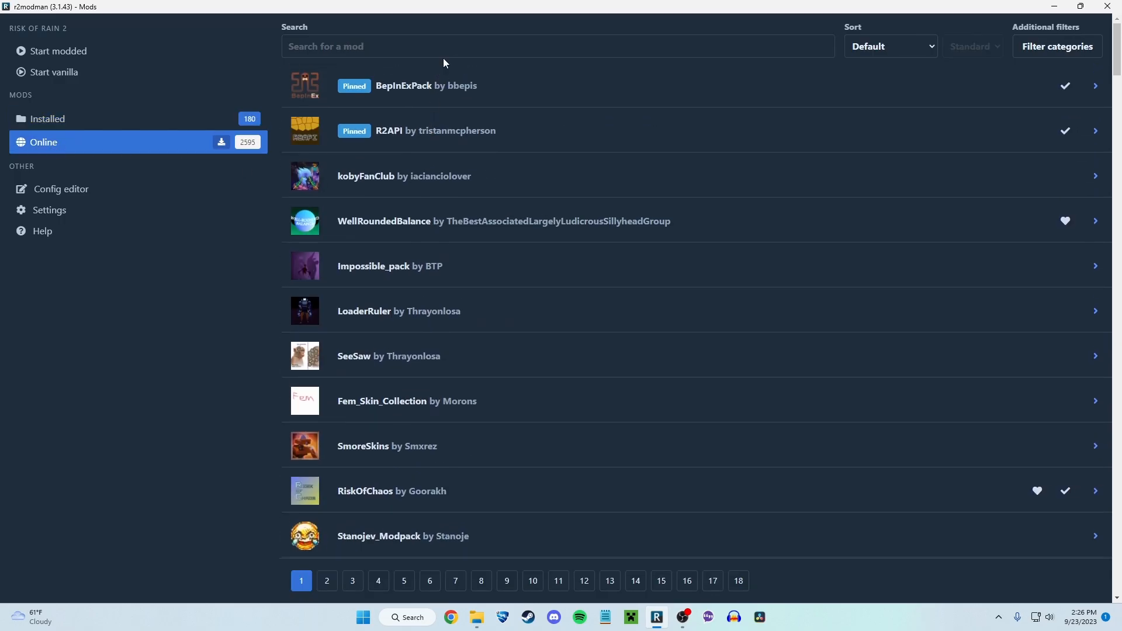
text(items)
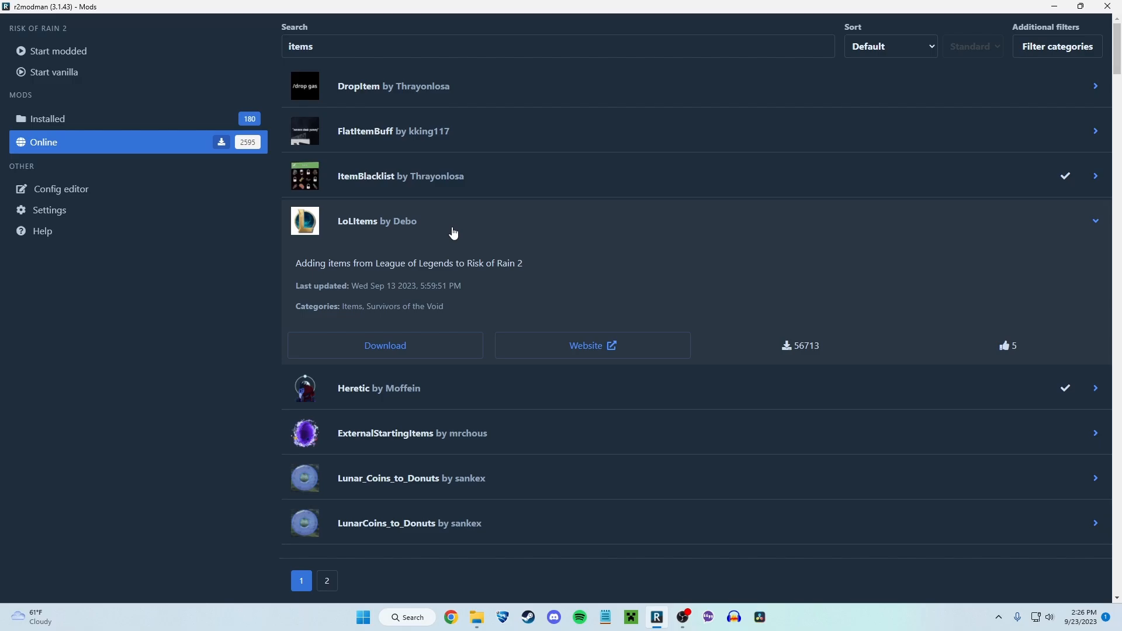
click(385, 346)
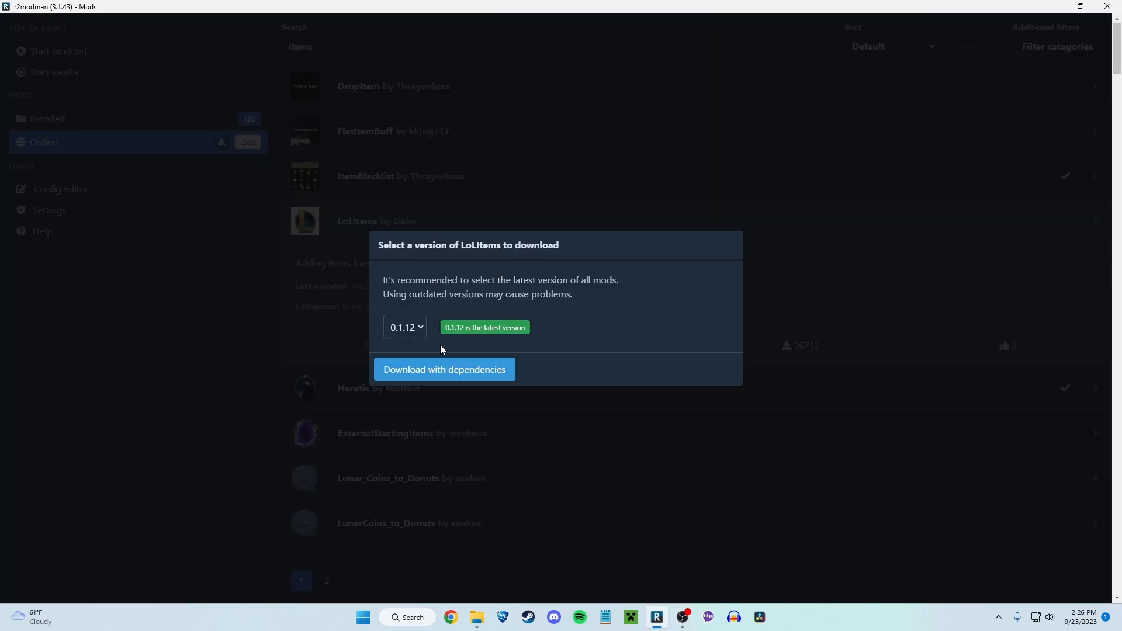
mouse_move(560, 313)
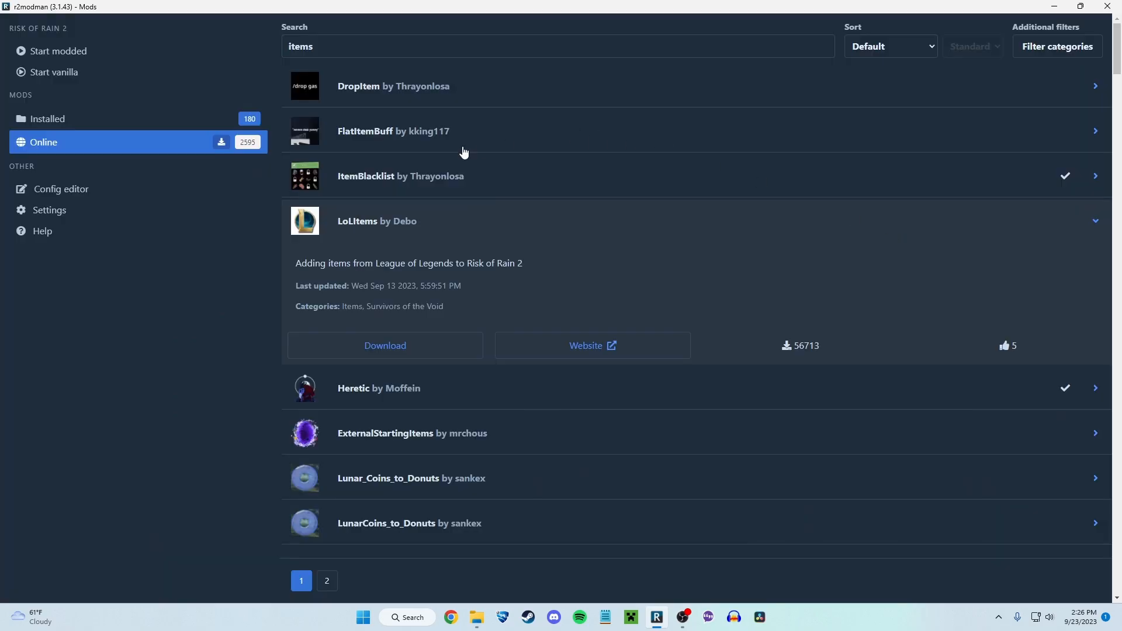
click(48, 118)
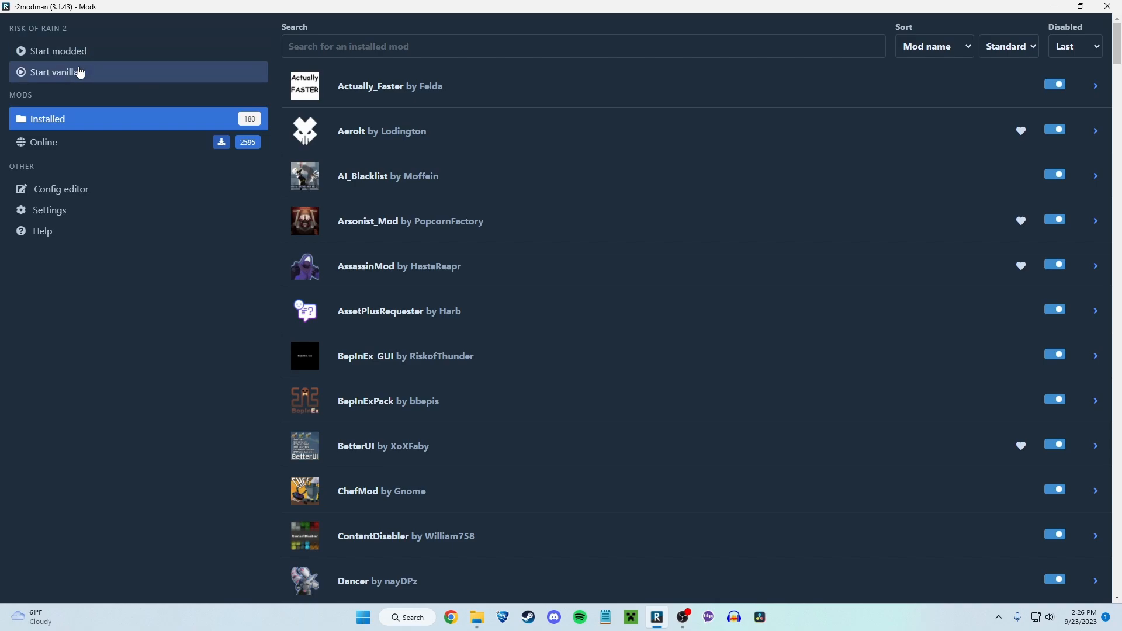
mouse_move(90, 78)
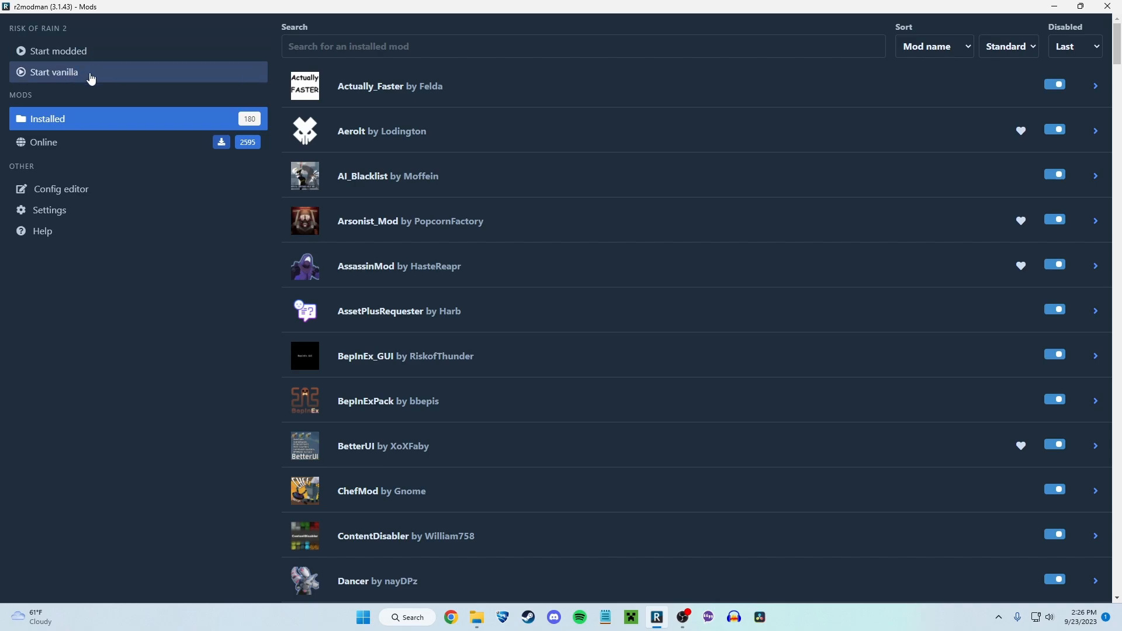
mouse_move(292, 291)
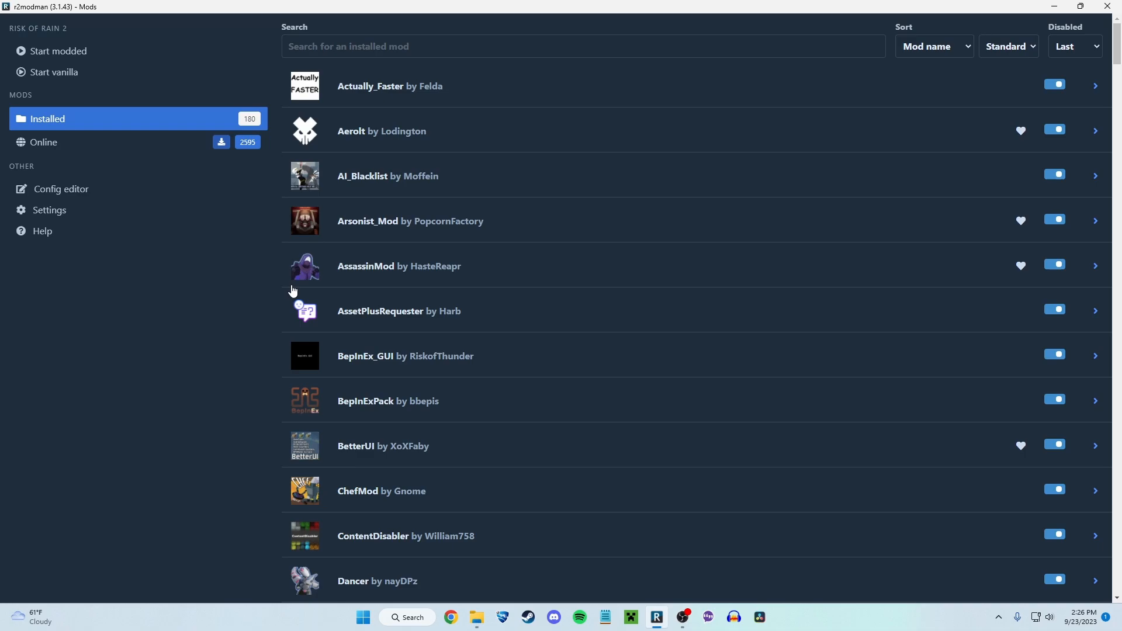
mouse_move(308, 145)
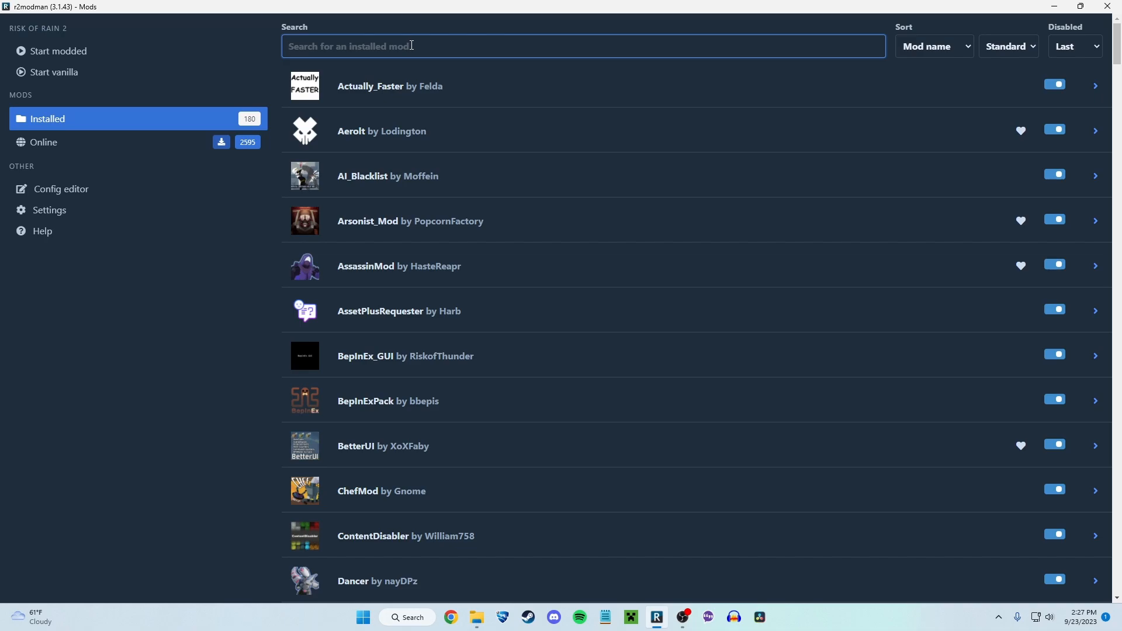
Filter the installed mods by 'gudako' to show the disabled Gudako_x10 mod
text(gudako)
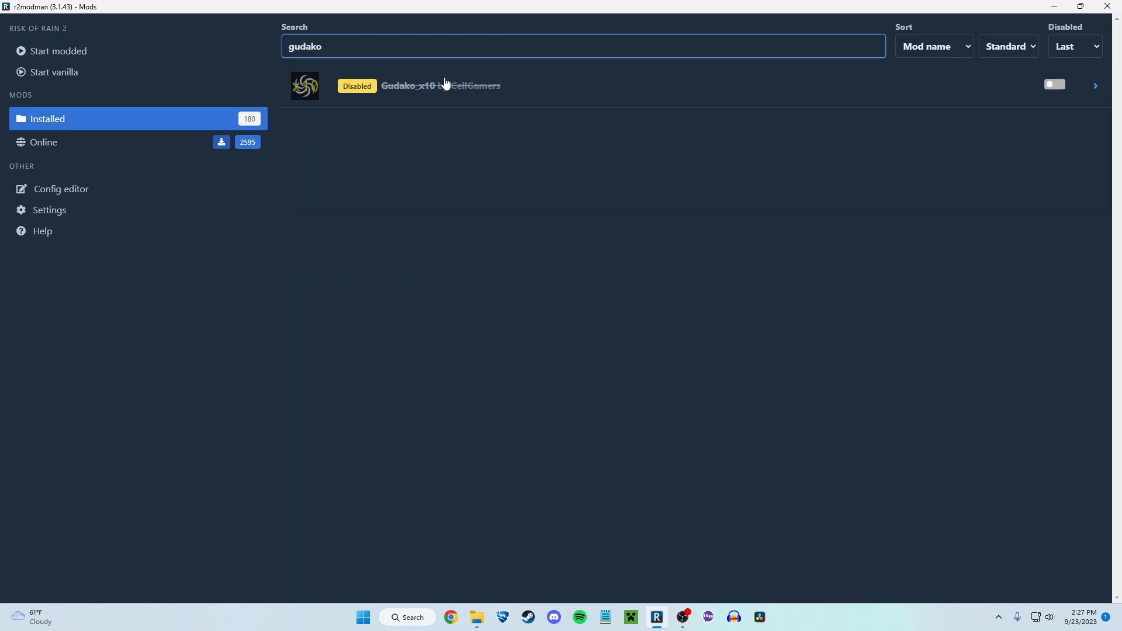
mouse_move(435, 95)
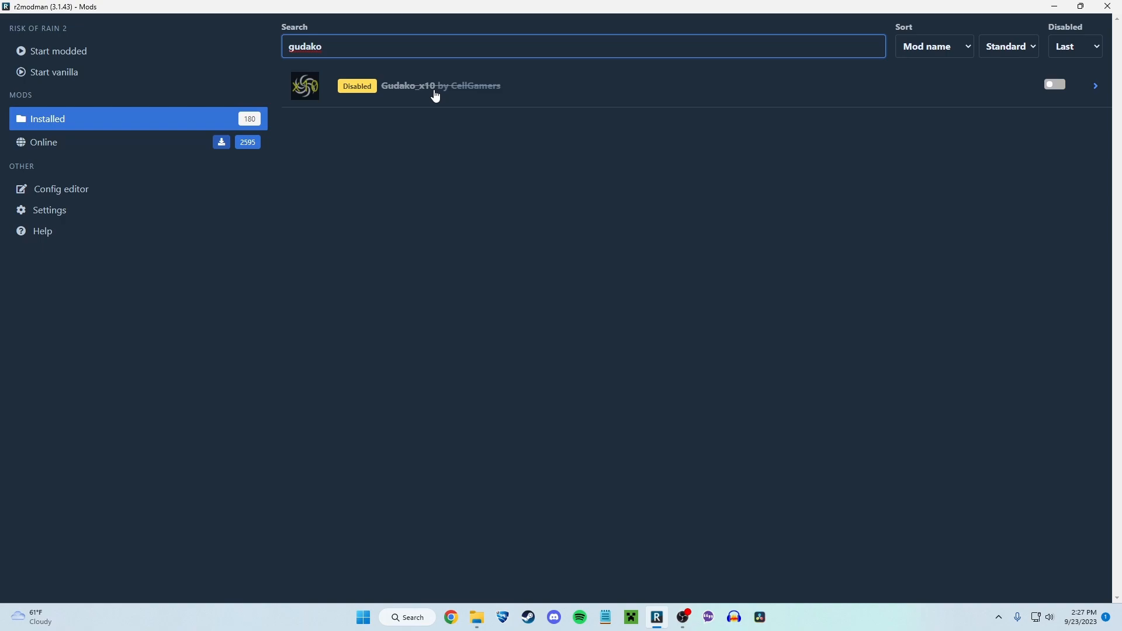
mouse_move(77, 193)
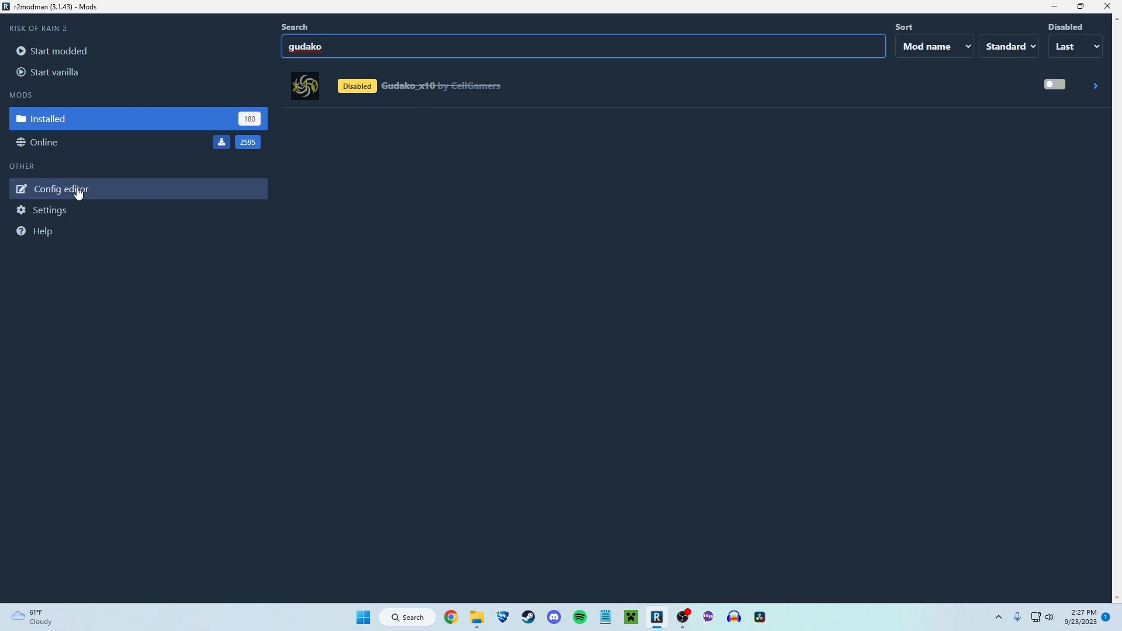
In the config editor, find gudako.X10.cfg via 'guda' and save its Multiplier as 1000
click(59, 190)
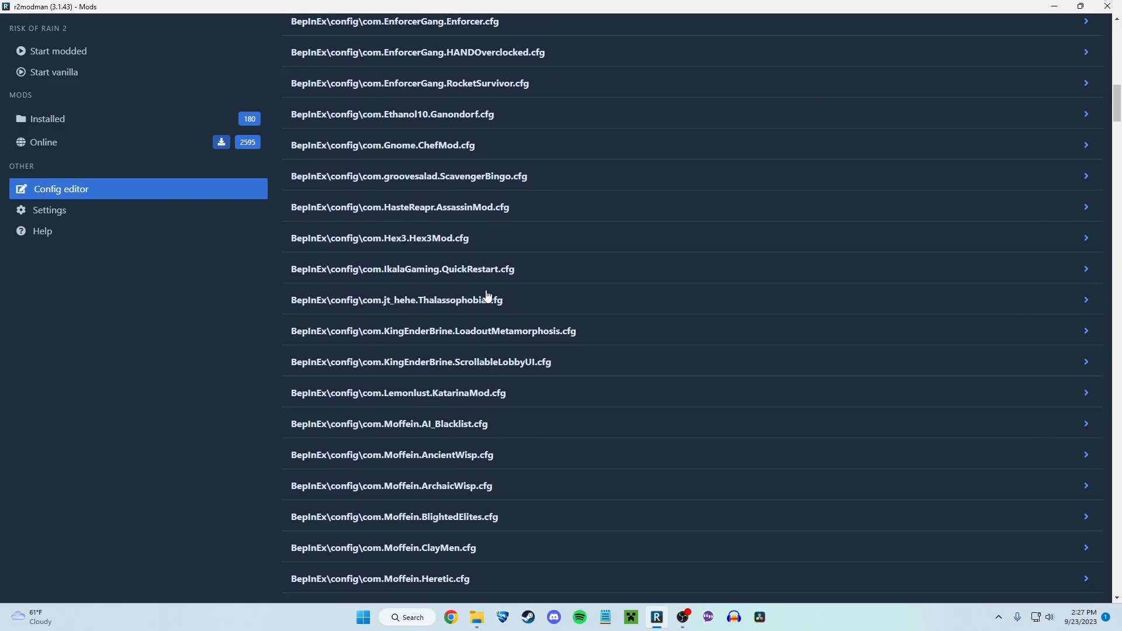
scroll(up, 3)
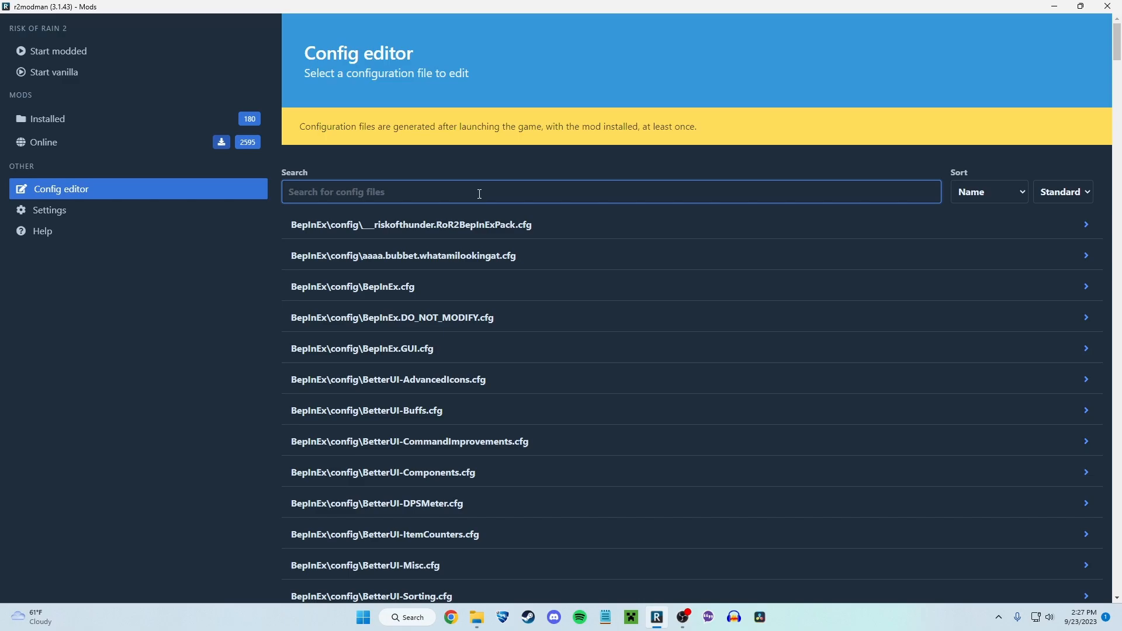
text(guda)
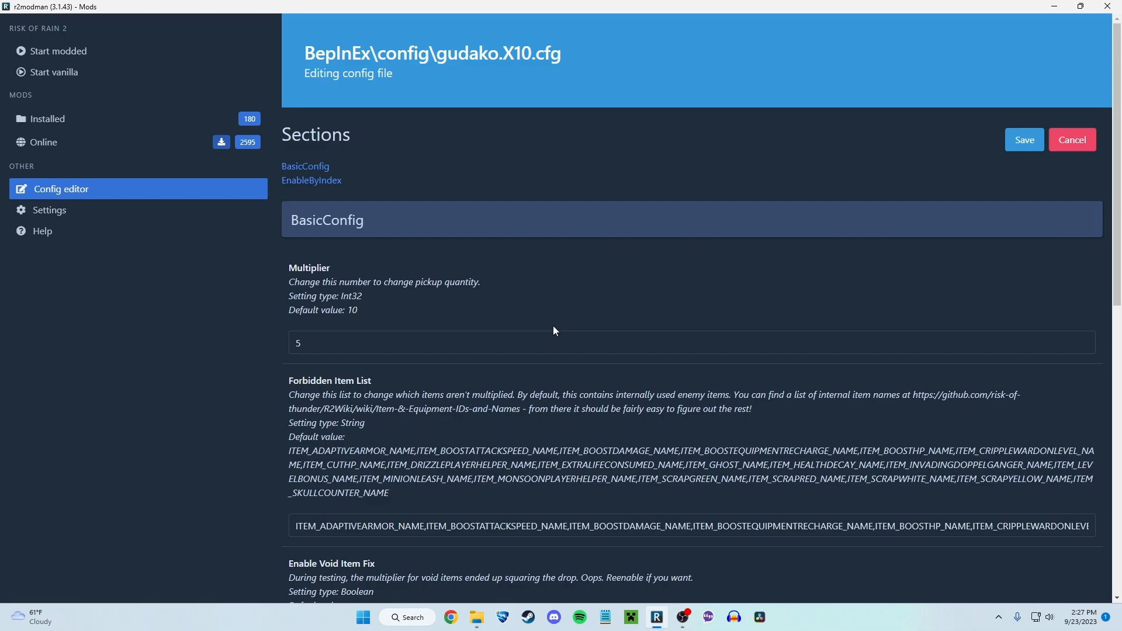
scroll(down, 3)
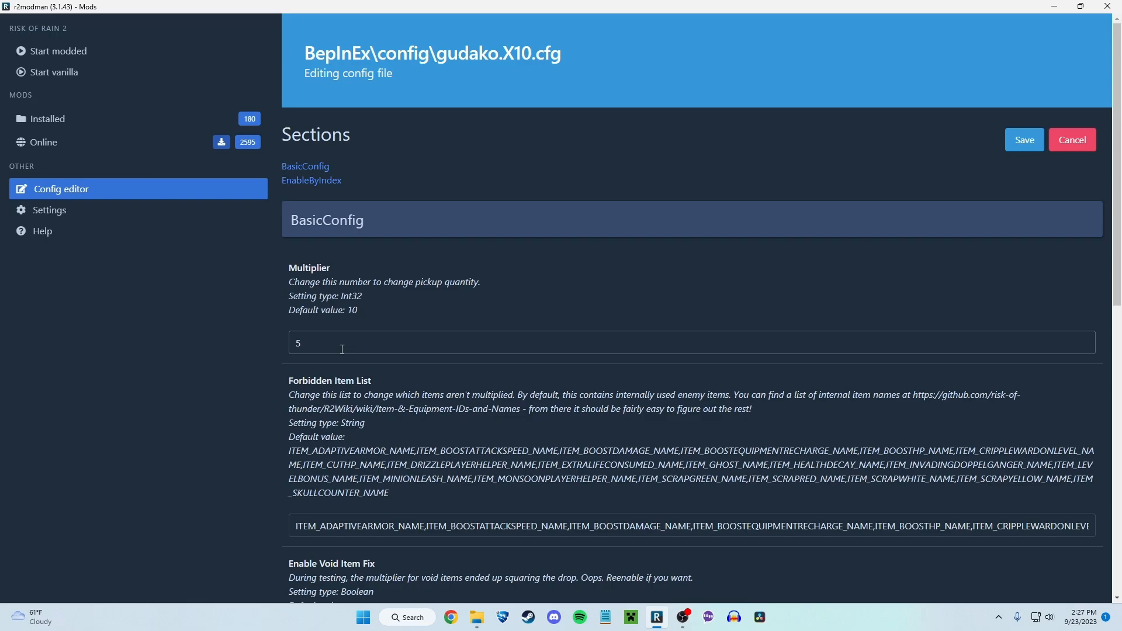
mouse_move(301, 343)
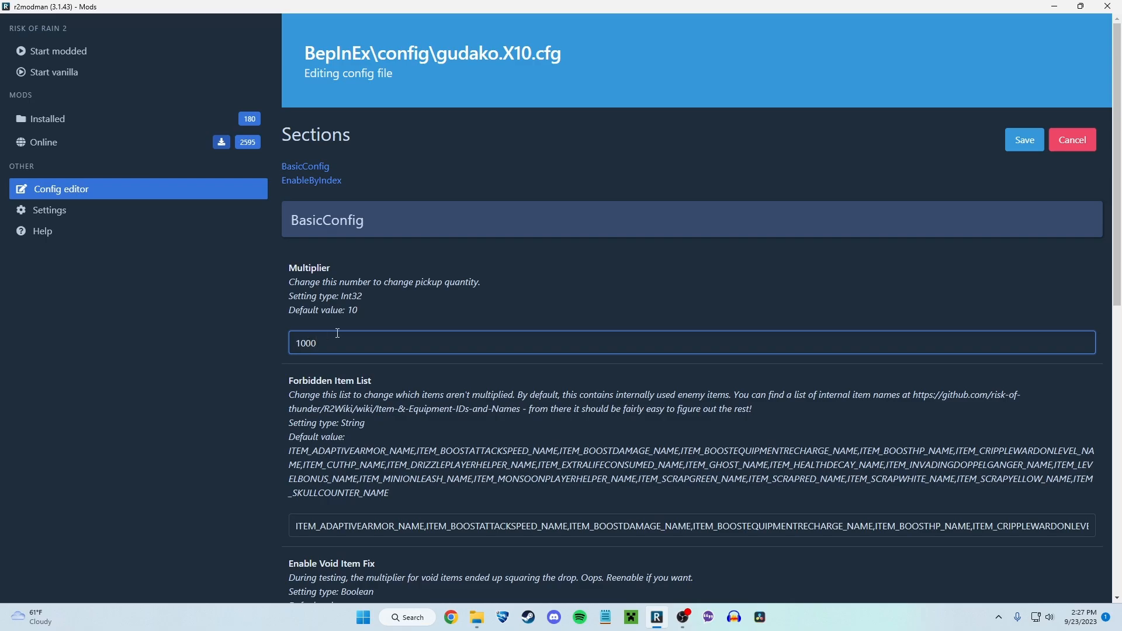
click(1071, 139)
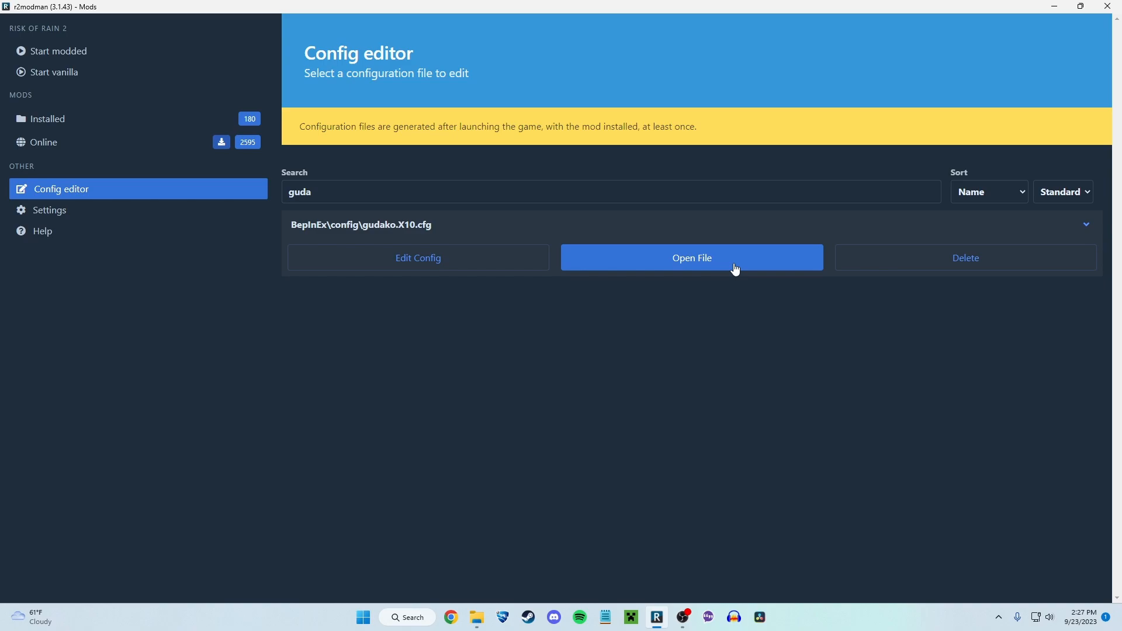
mouse_move(419, 258)
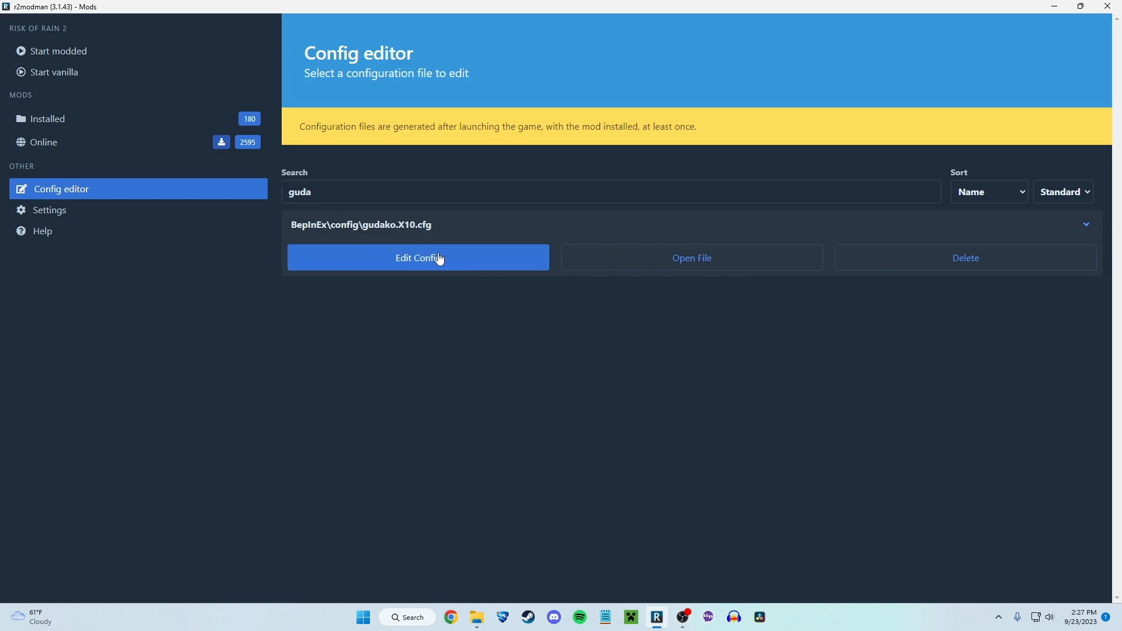
mouse_move(468, 292)
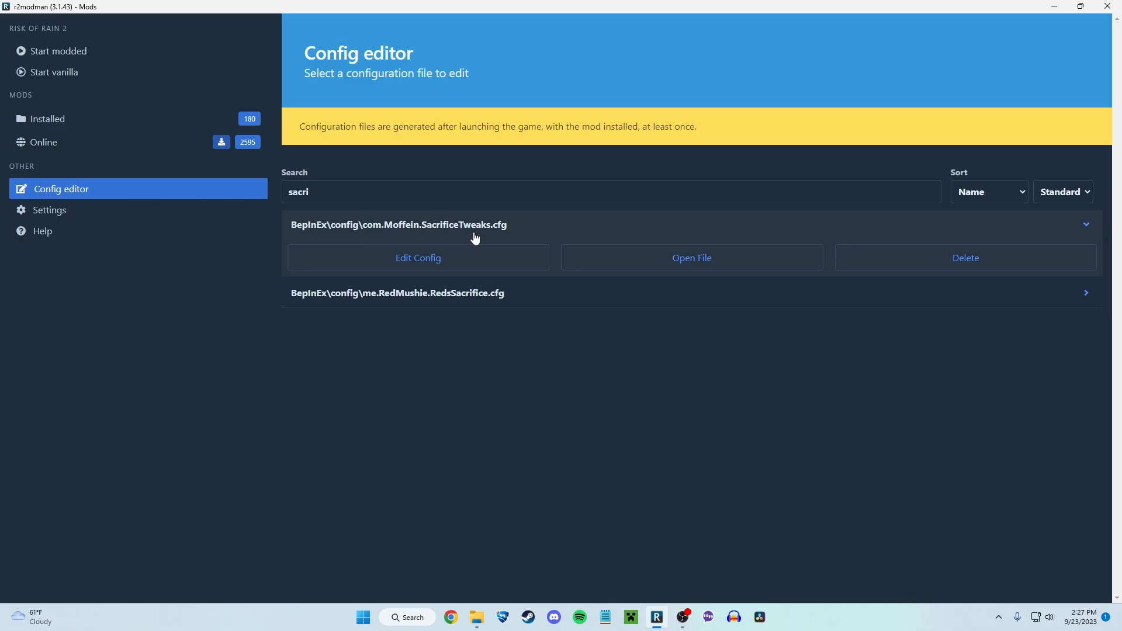
click(417, 257)
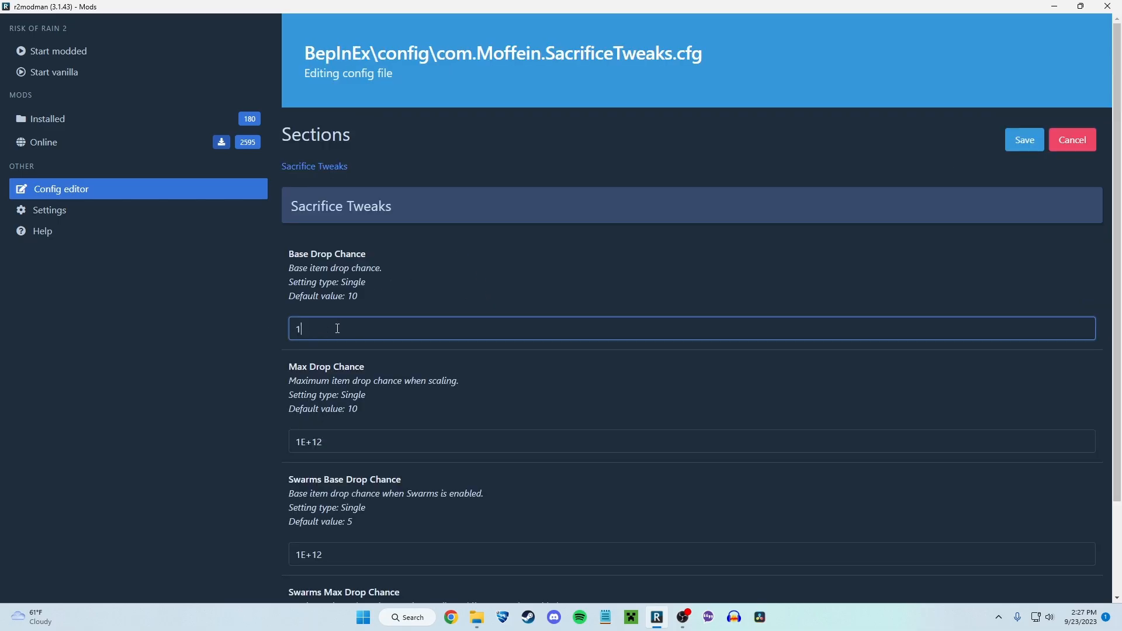
text(00000000000)
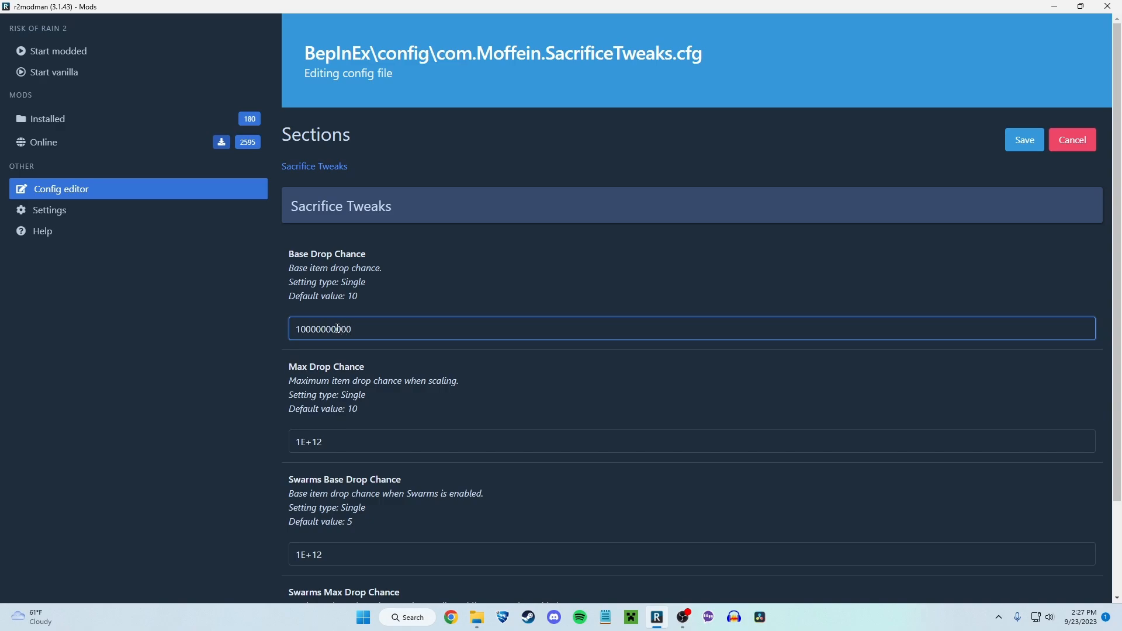
mouse_move(417, 273)
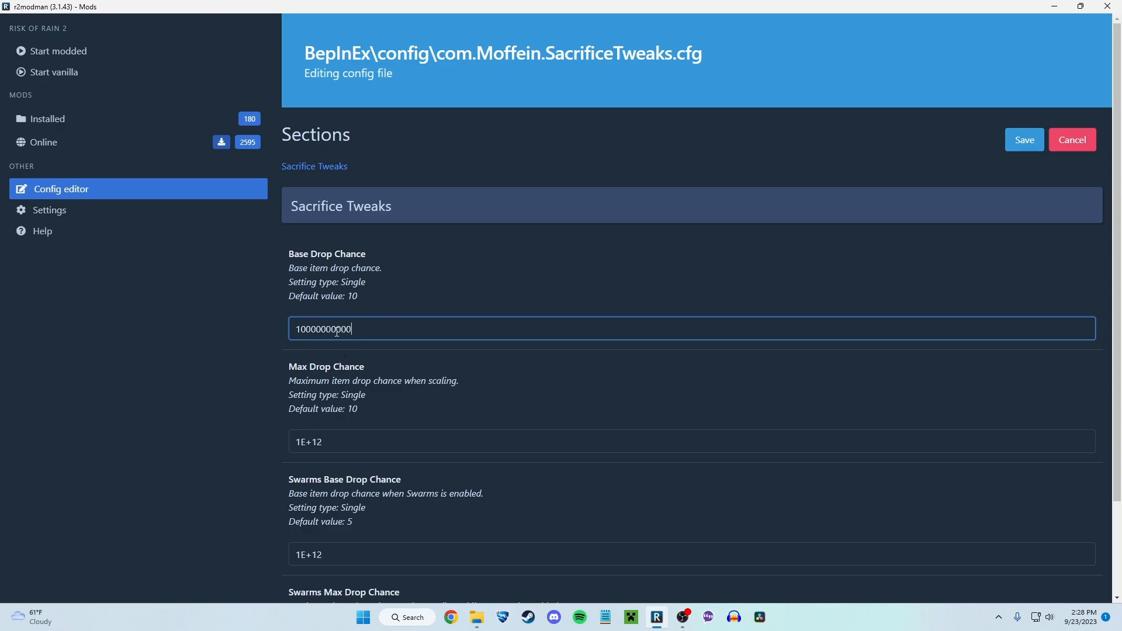
scroll(down, 3)
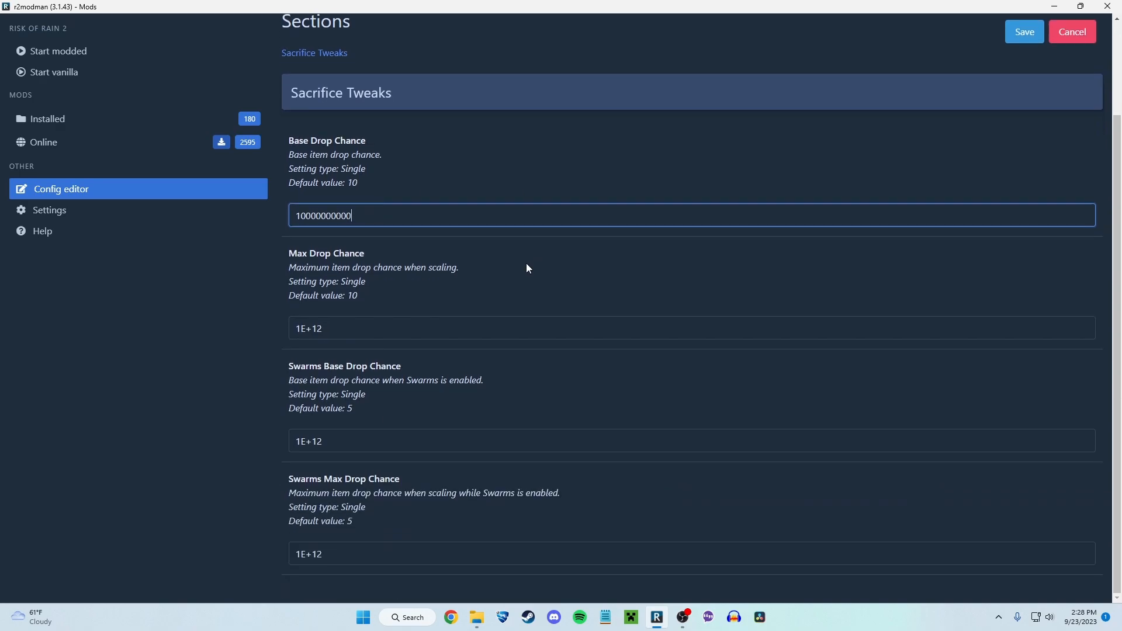
scroll(up, 3)
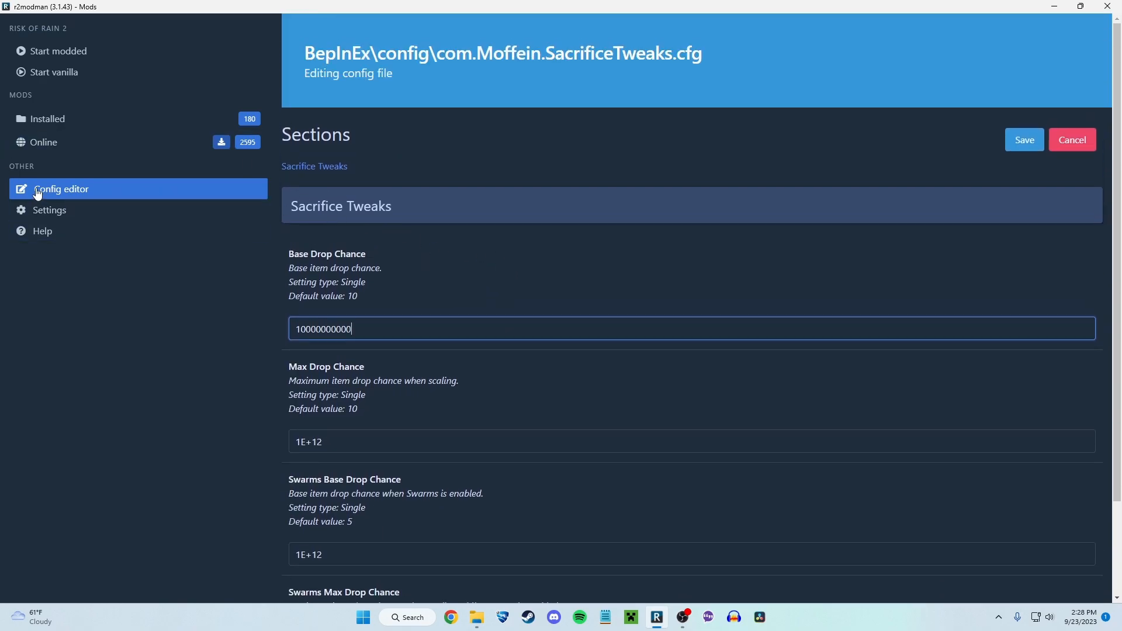
mouse_move(320, 166)
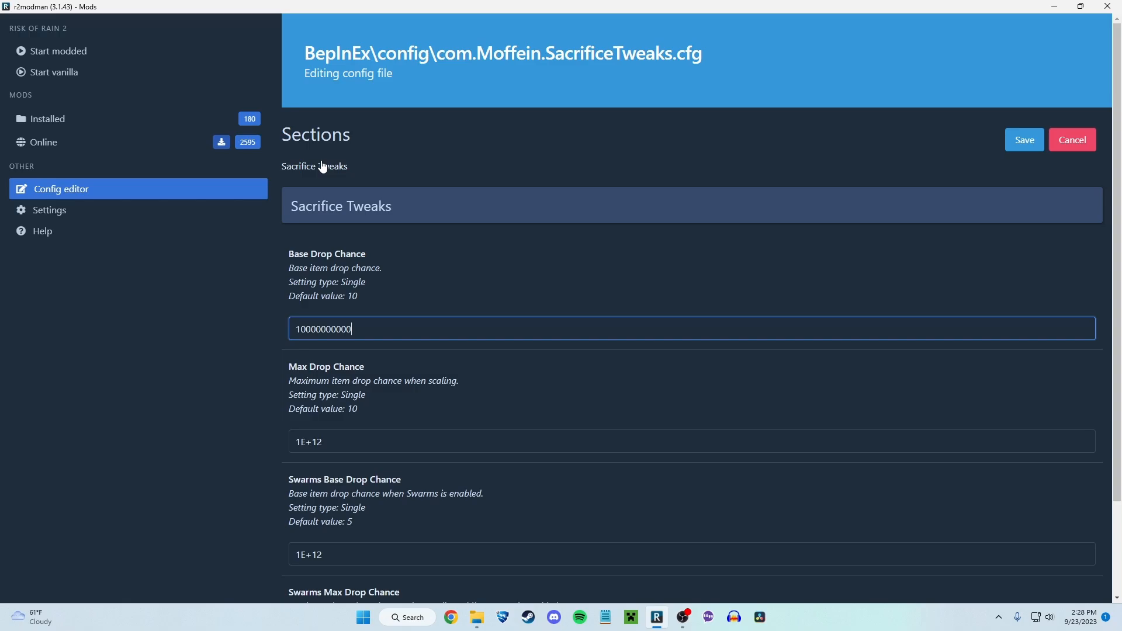
click(1072, 139)
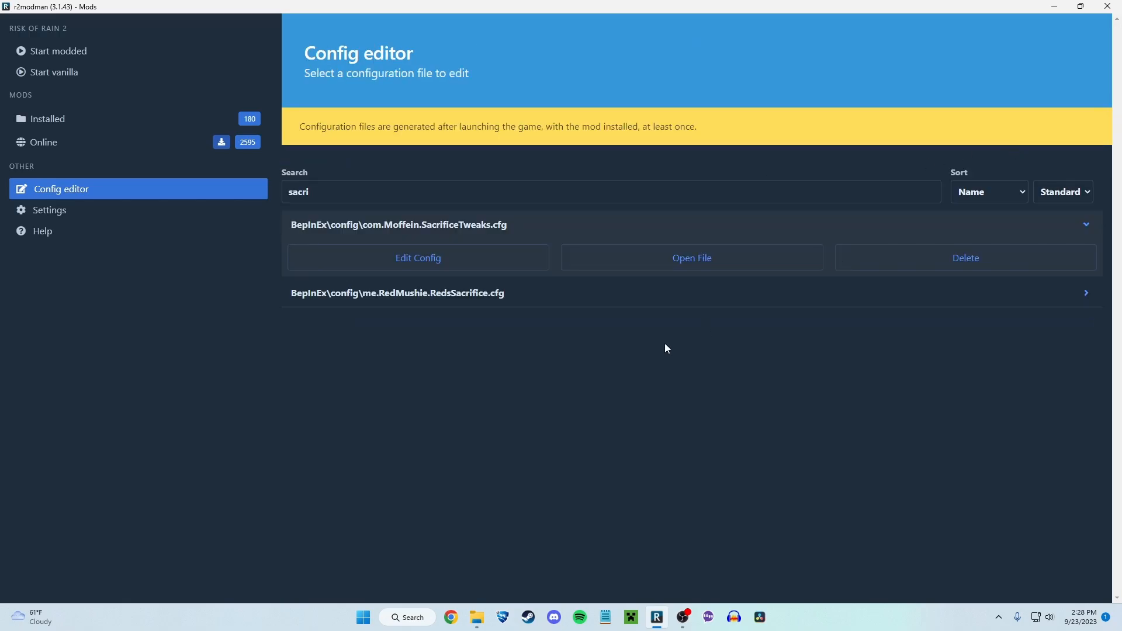
mouse_move(586, 378)
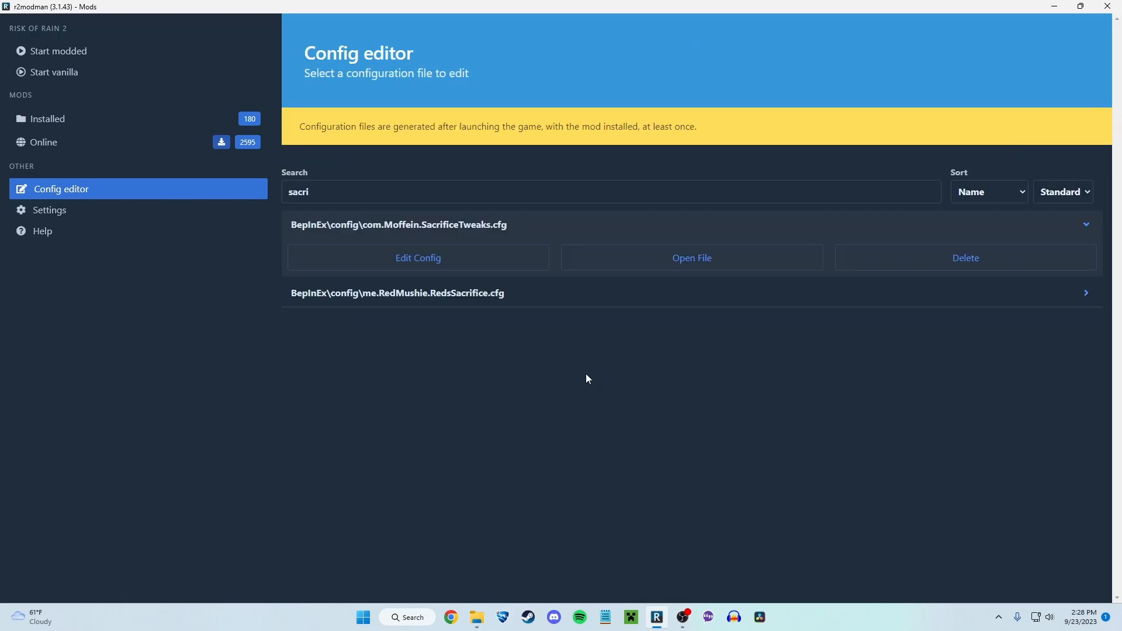